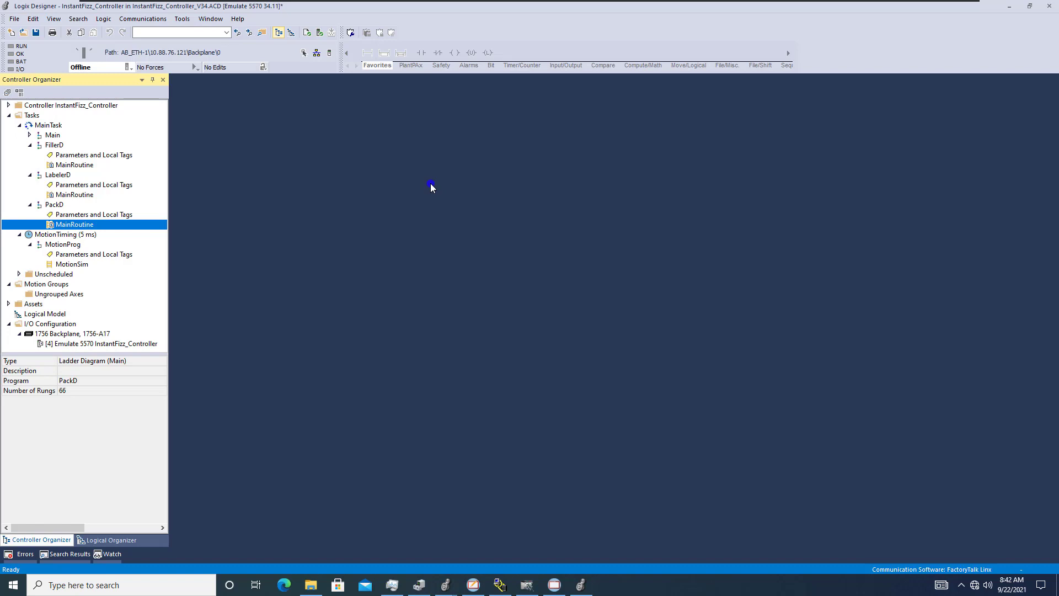
{"action": "mouse_move", "coordinate": [321, 99]}
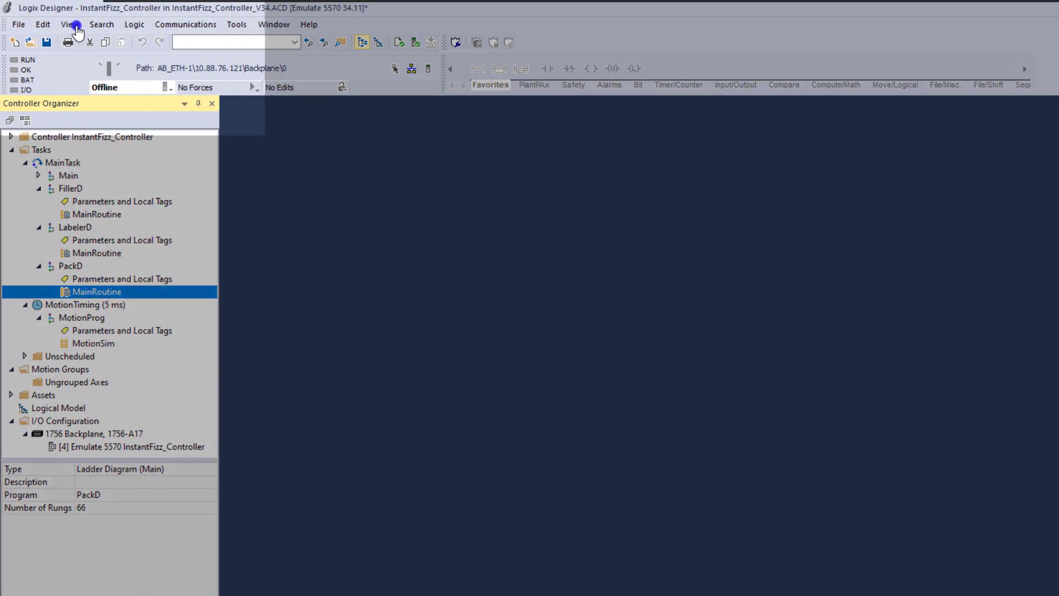
- Enable the Bookmark Toolbar from the View > Toolbars settings
{"action": "left_click", "coordinate": [70, 24]}
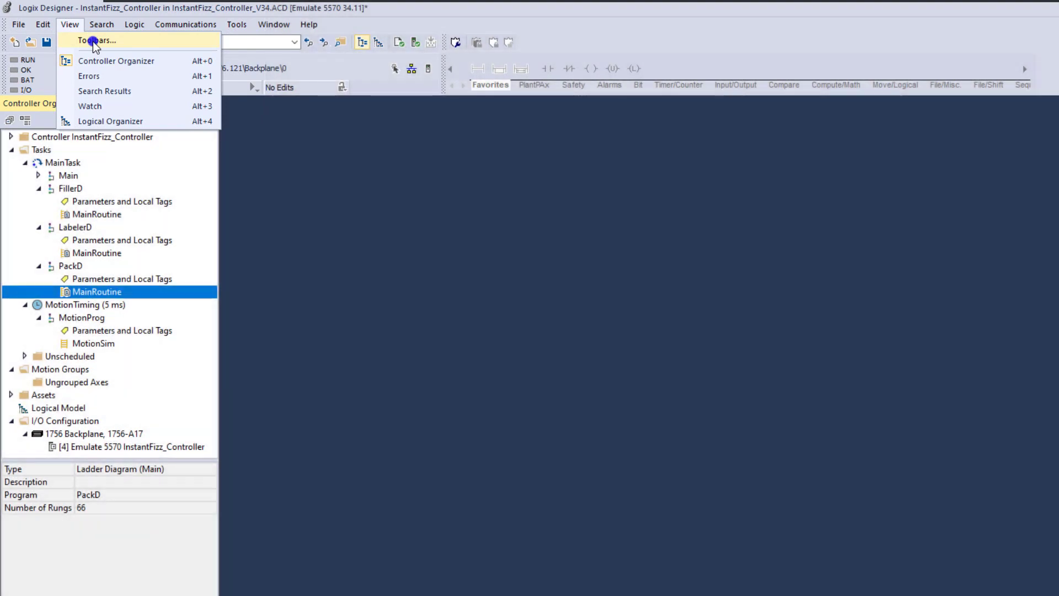
{"action": "left_click", "coordinate": [98, 41]}
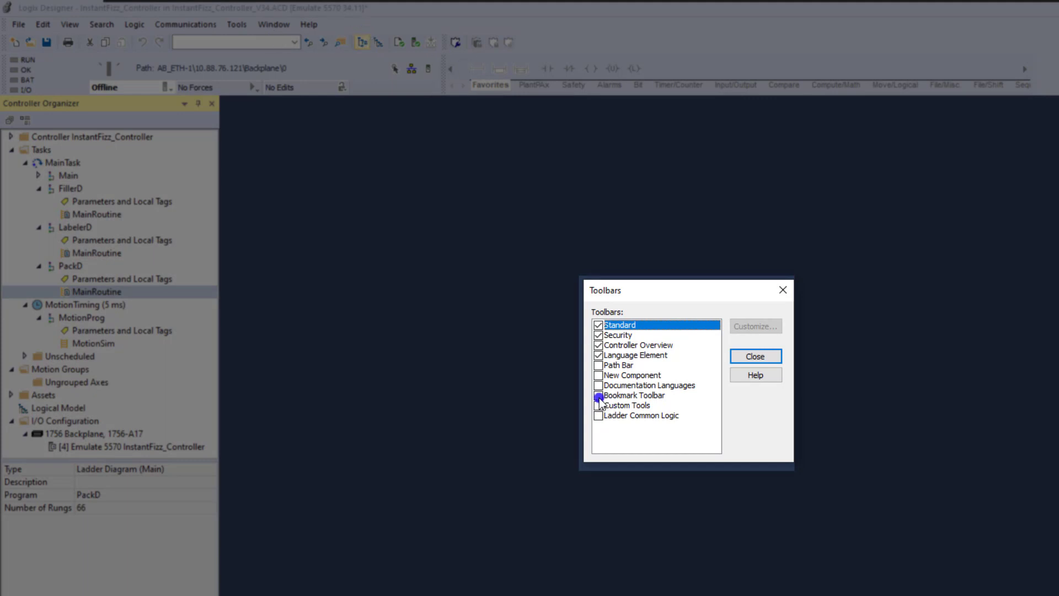
{"action": "left_click", "coordinate": [598, 395]}
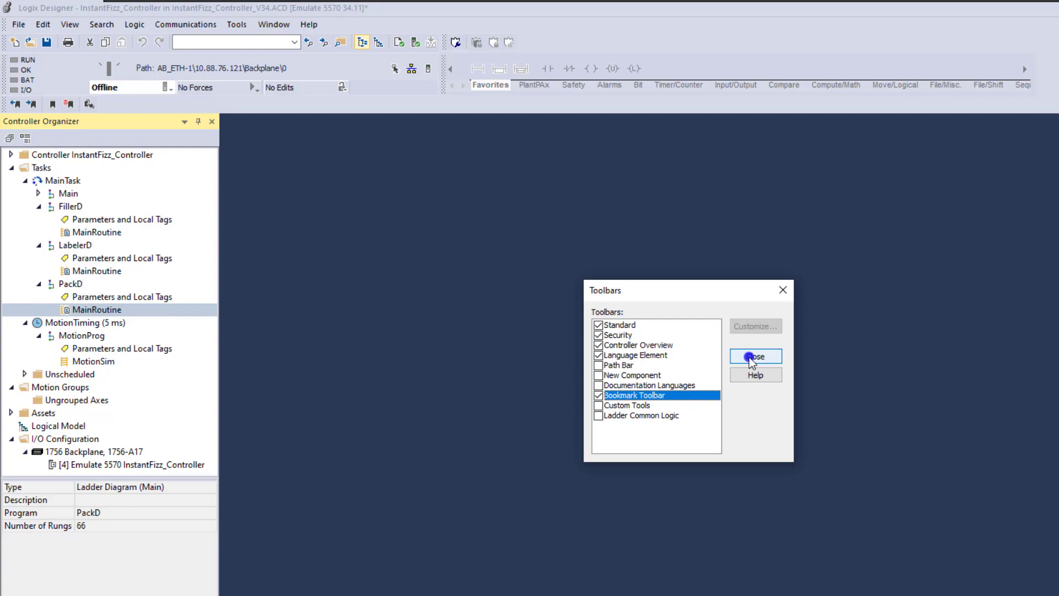
{"action": "left_click", "coordinate": [755, 356]}
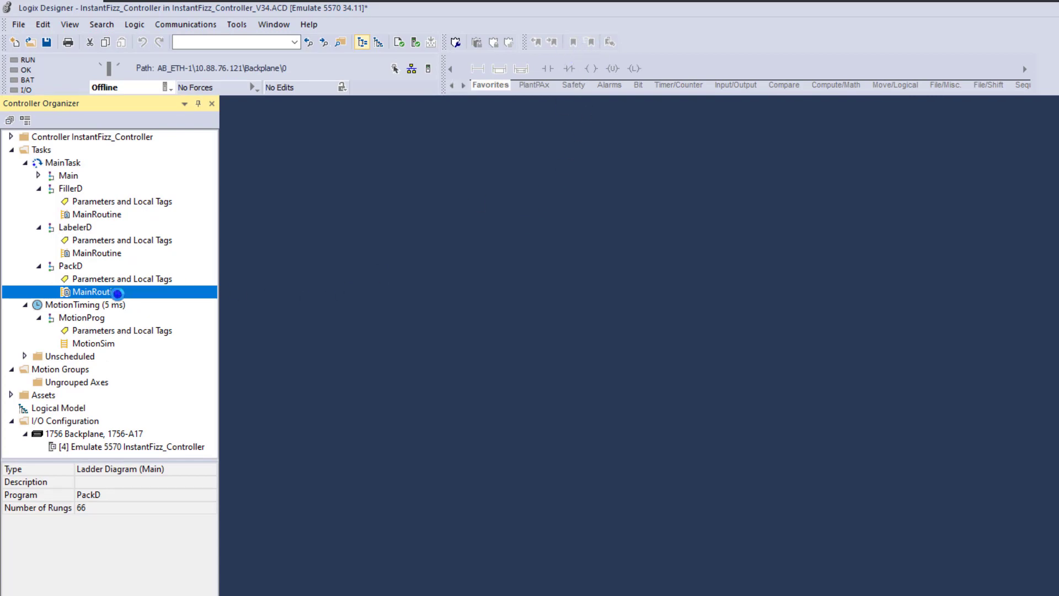
- Open PackD's MainRoutine ladder logic from the Controller Organizer
{"action": "double_click", "coordinate": [91, 292]}
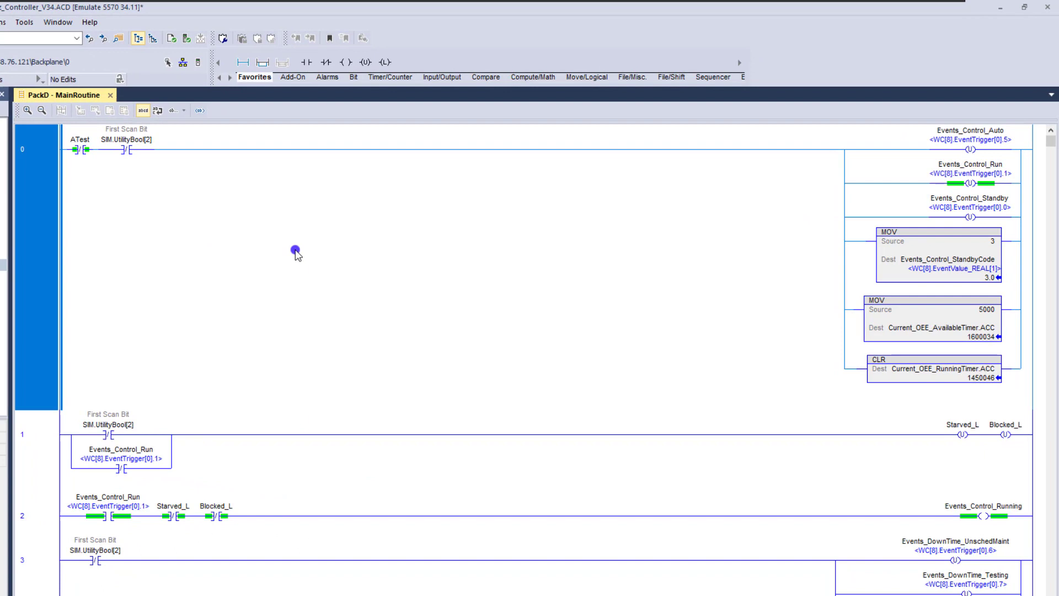
{"action": "mouse_move", "coordinate": [424, 203]}
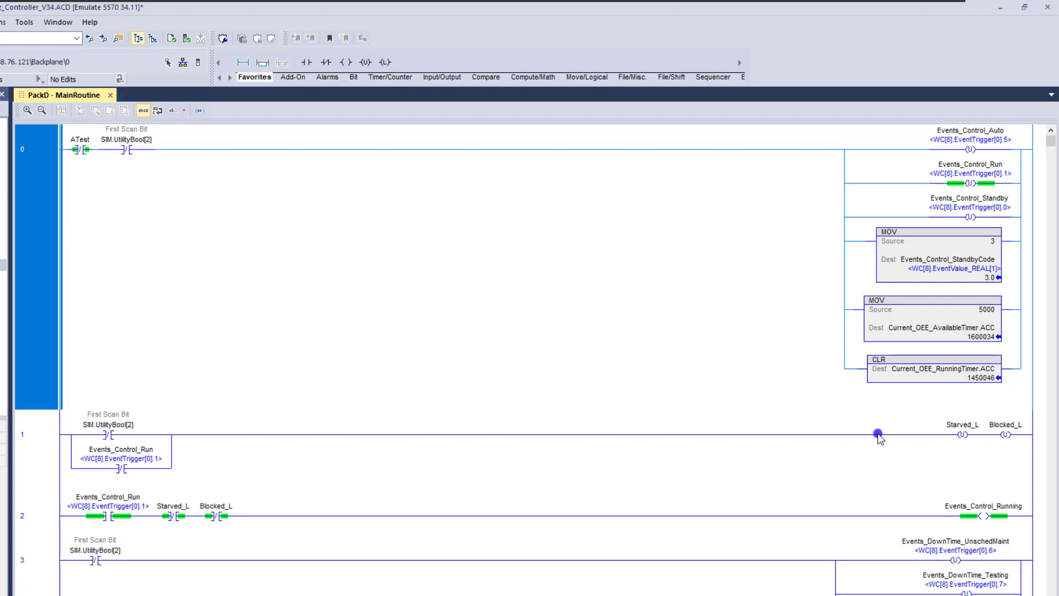
{"action": "mouse_move", "coordinate": [875, 431]}
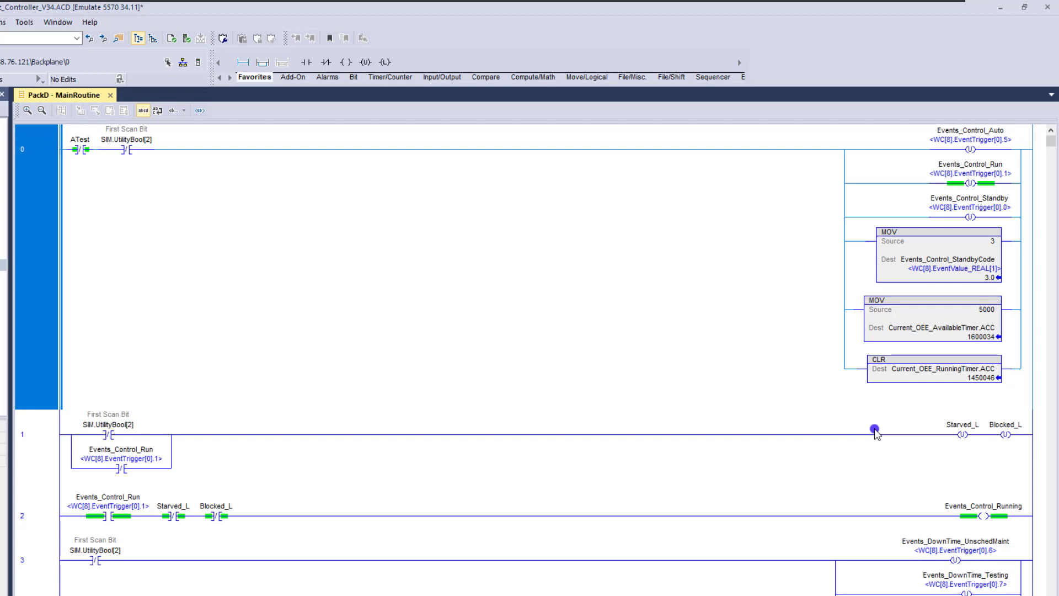
{"action": "mouse_move", "coordinate": [482, 221]}
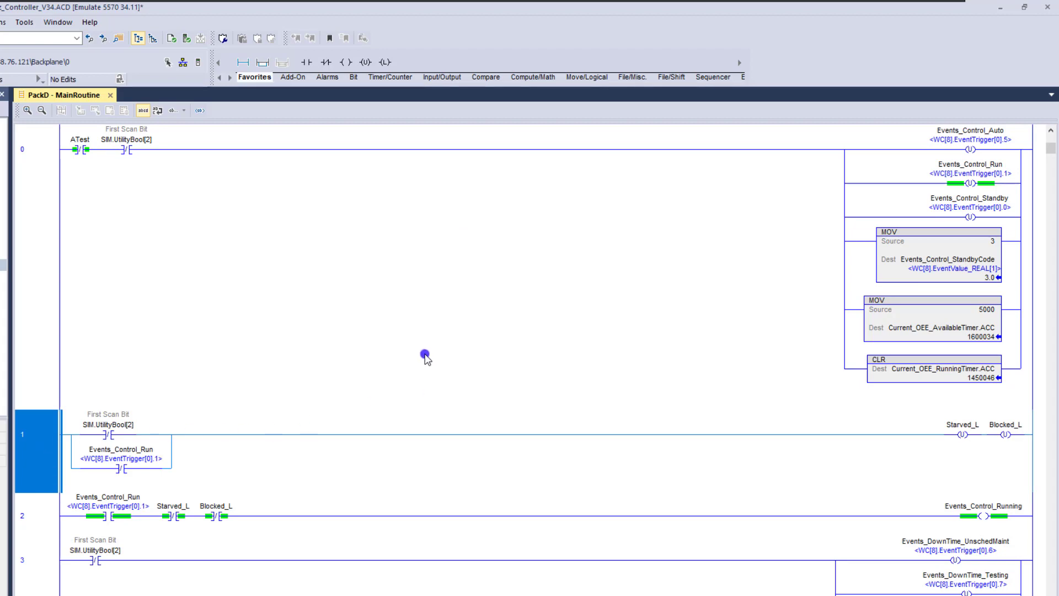
{"action": "mouse_move", "coordinate": [944, 423]}
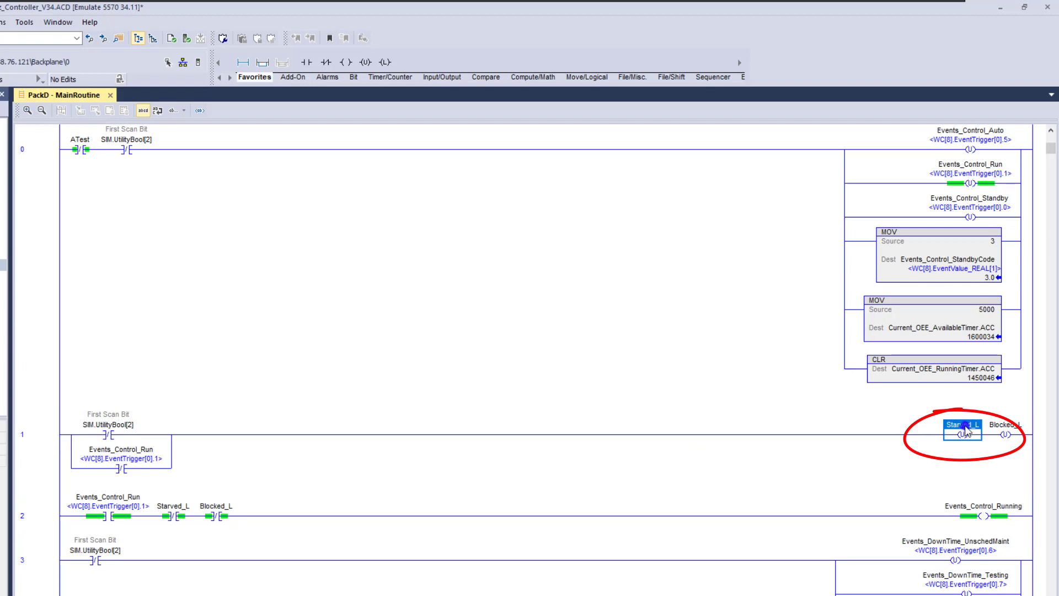
- Go to the cross reference for the Starved_L coil on Rung 1
{"action": "right_click", "coordinate": [958, 430]}
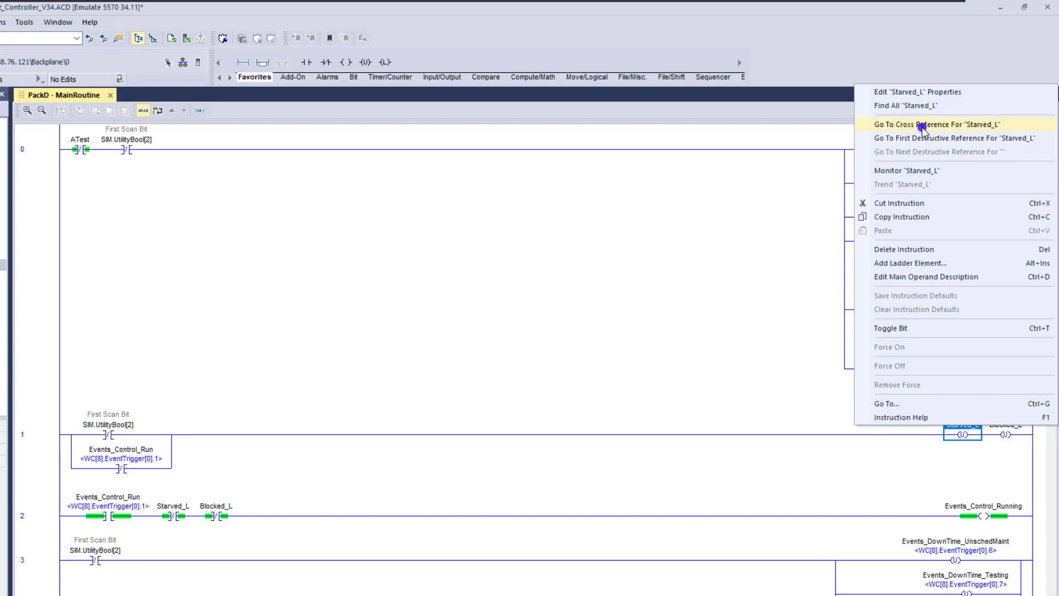
{"action": "left_click", "coordinate": [924, 123]}
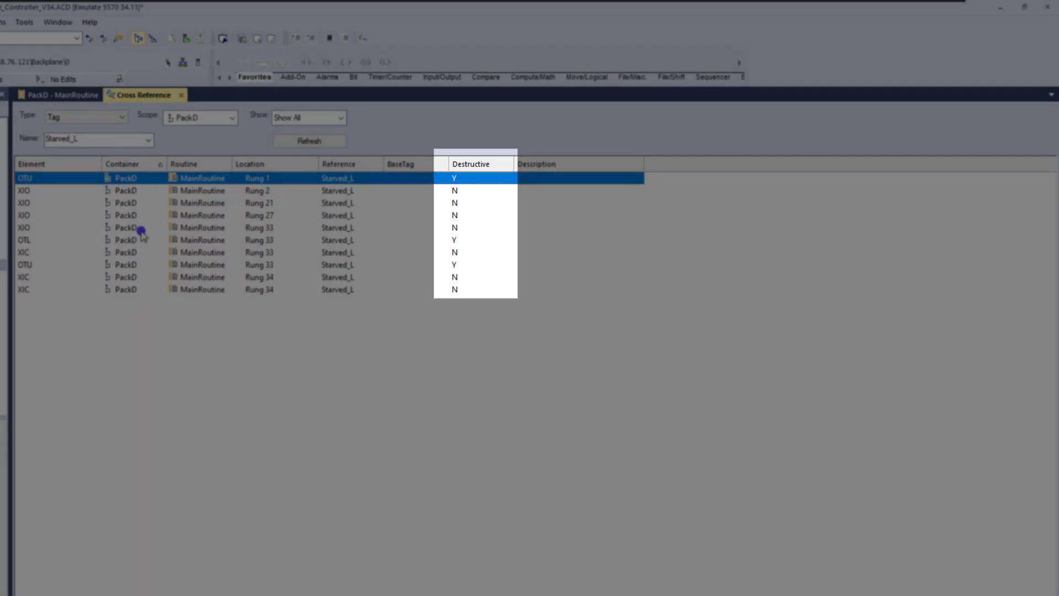
- Browse the Starved_L cross-reference entries for Rung 33 and Rung 1
{"action": "left_click", "coordinate": [271, 239]}
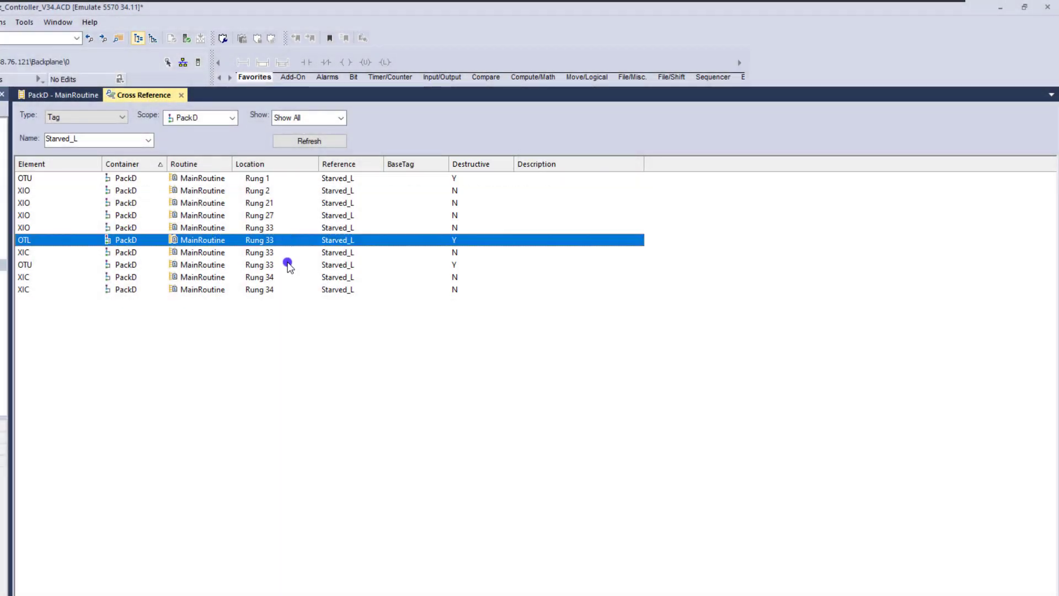
{"action": "left_click", "coordinate": [270, 264]}
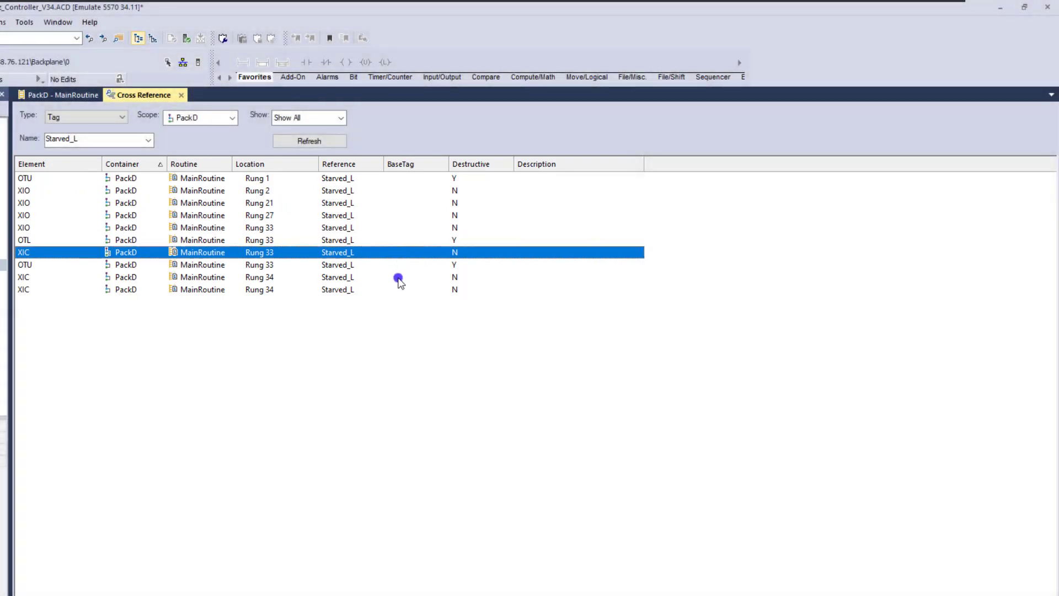
{"action": "left_click", "coordinate": [398, 289]}
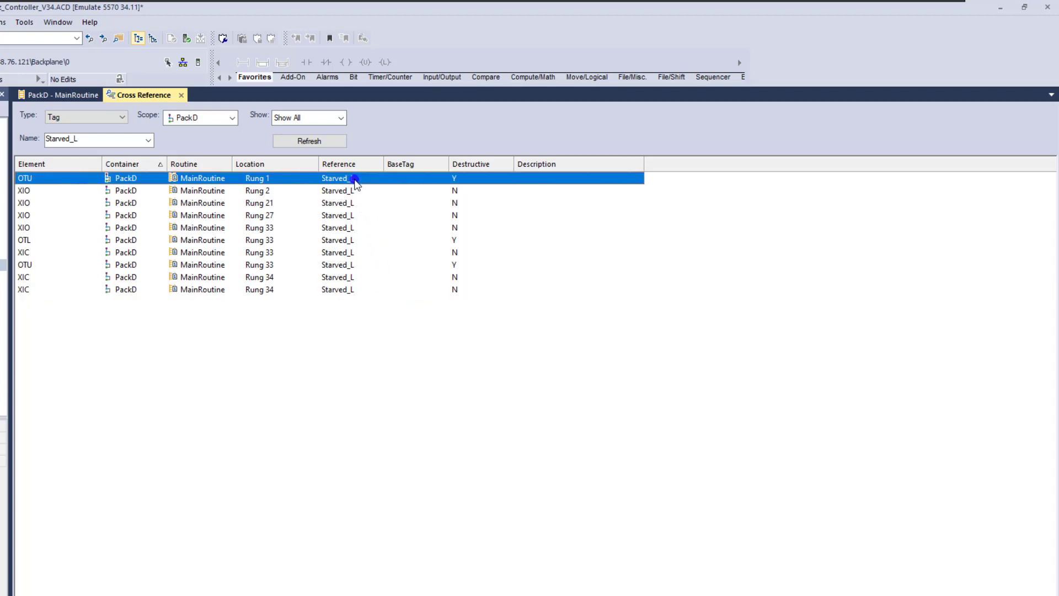
{"action": "mouse_move", "coordinate": [356, 185]}
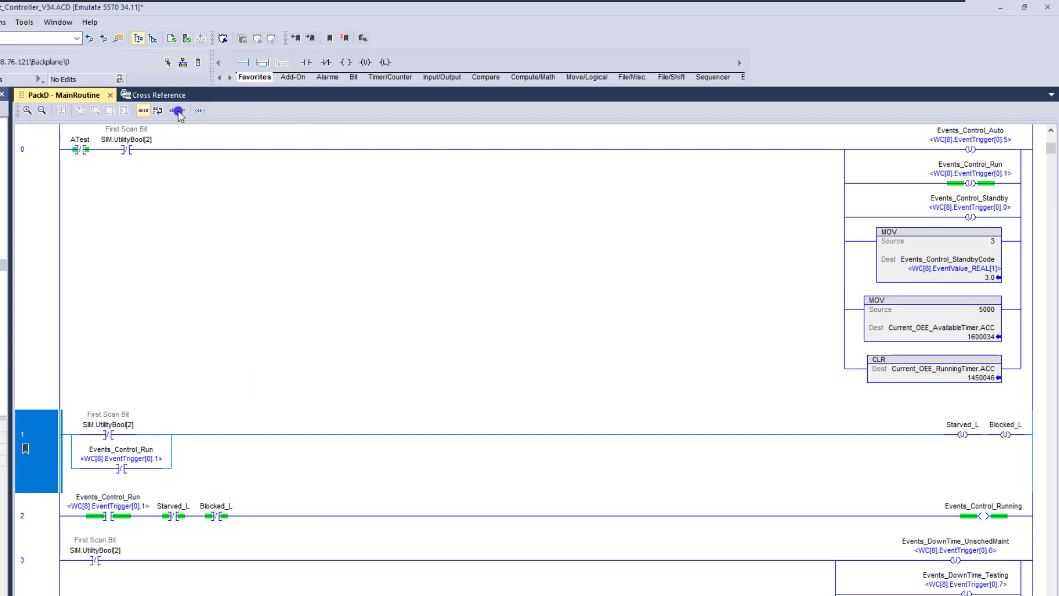
- Jump from the cross reference to the Starved_L coils on Rung 33
{"action": "left_click", "coordinate": [178, 111]}
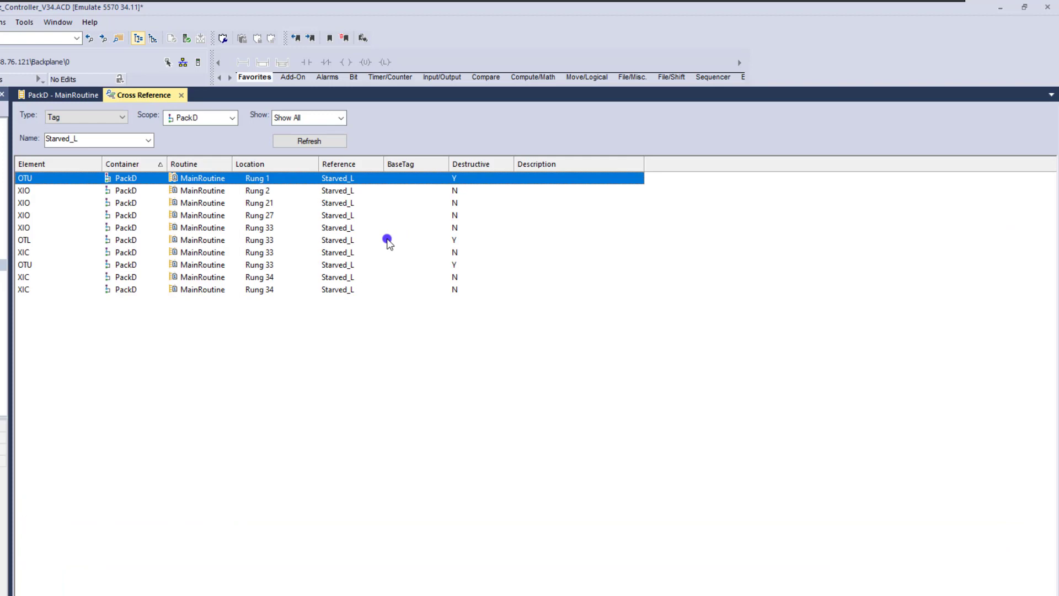
{"action": "left_click", "coordinate": [61, 95]}
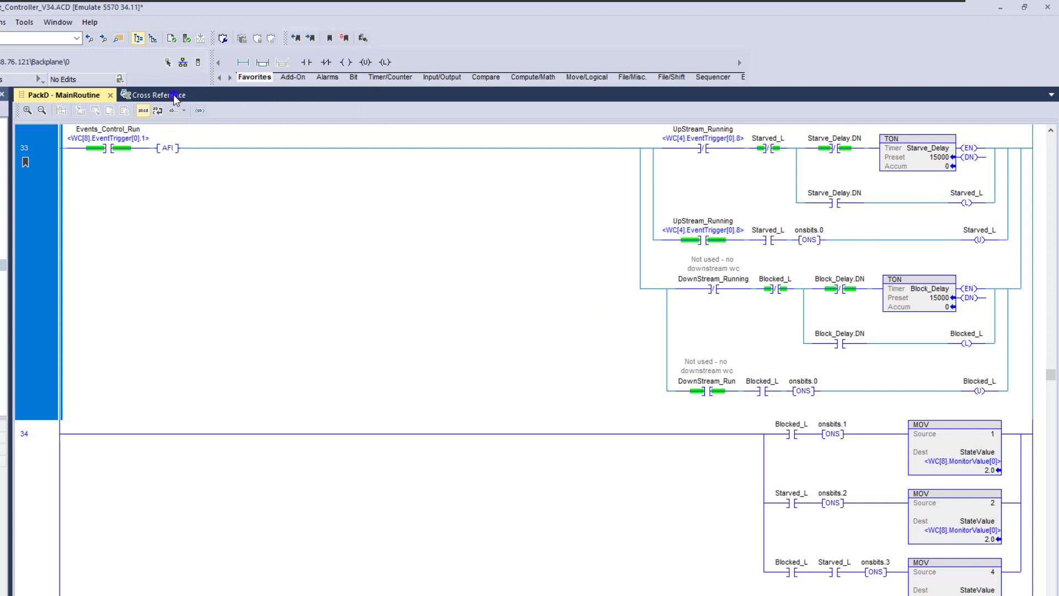
{"action": "left_click", "coordinate": [156, 95]}
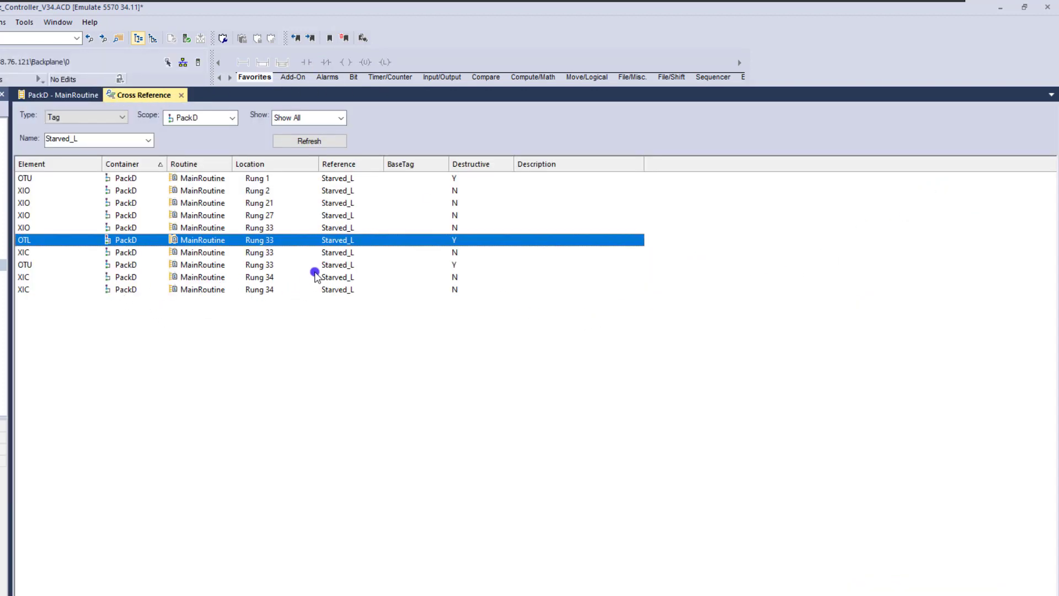
{"action": "double_click", "coordinate": [203, 240]}
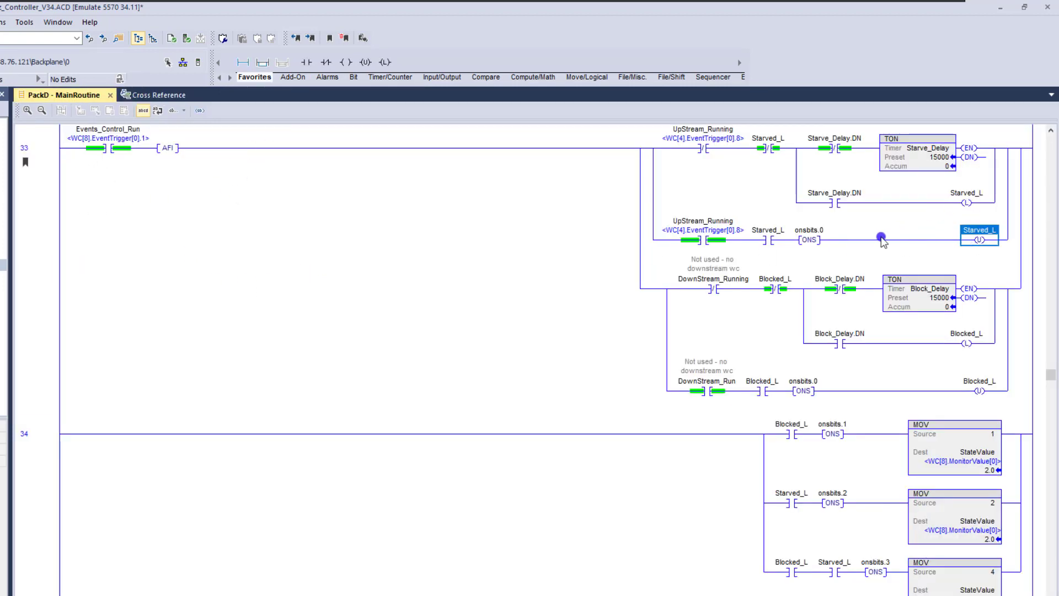
{"action": "mouse_move", "coordinate": [416, 267]}
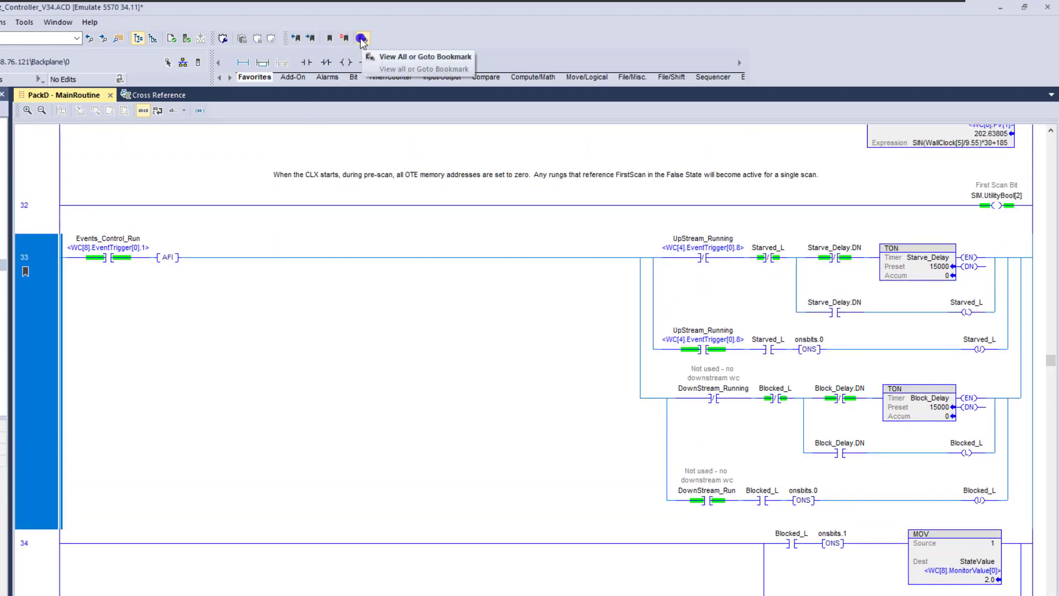
{"action": "left_click", "coordinate": [360, 37]}
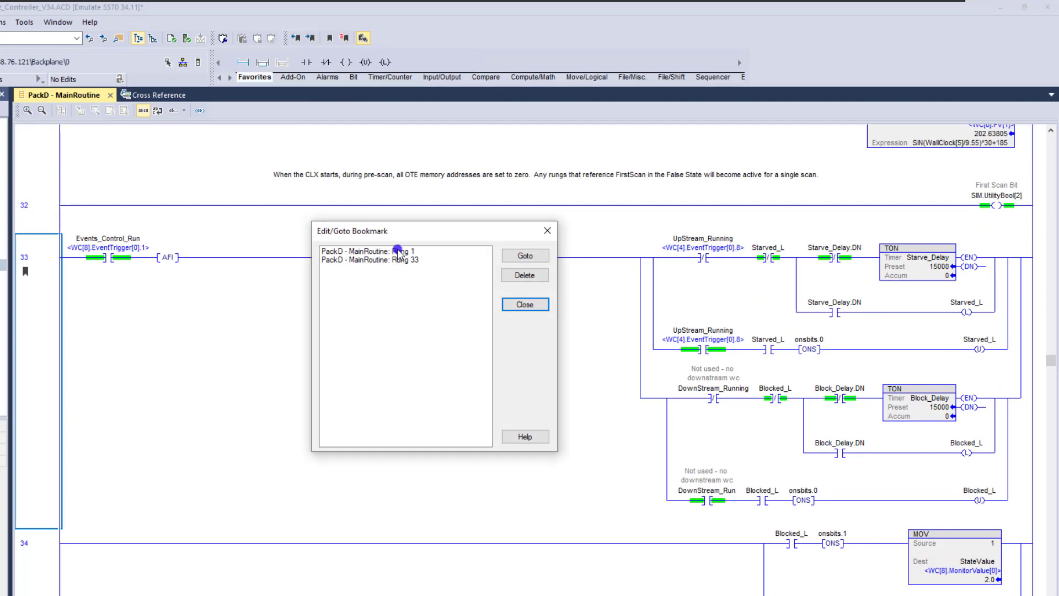
{"action": "left_click", "coordinate": [365, 251]}
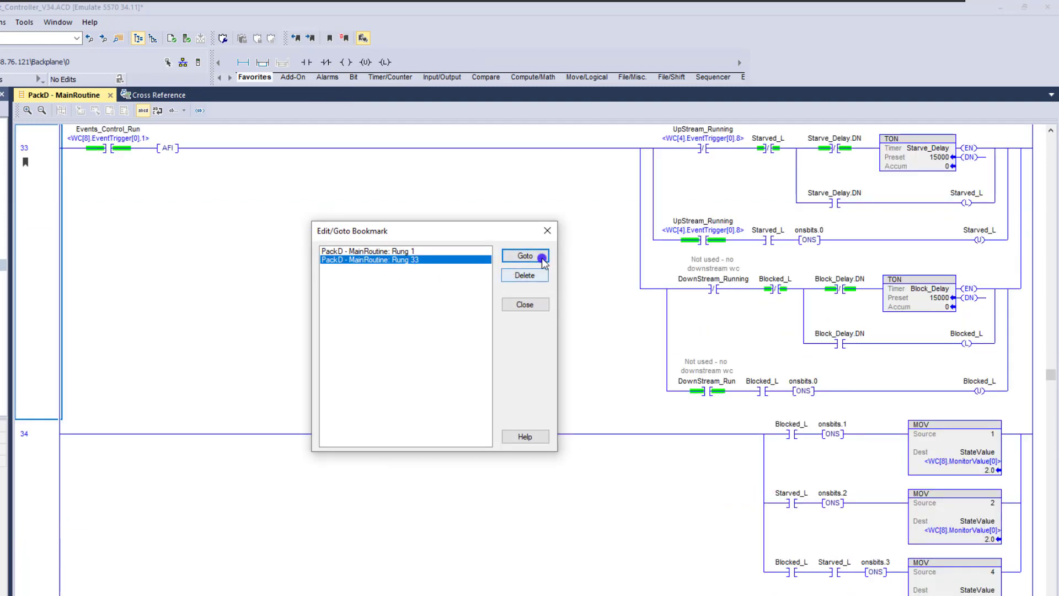
{"action": "left_click", "coordinate": [525, 255]}
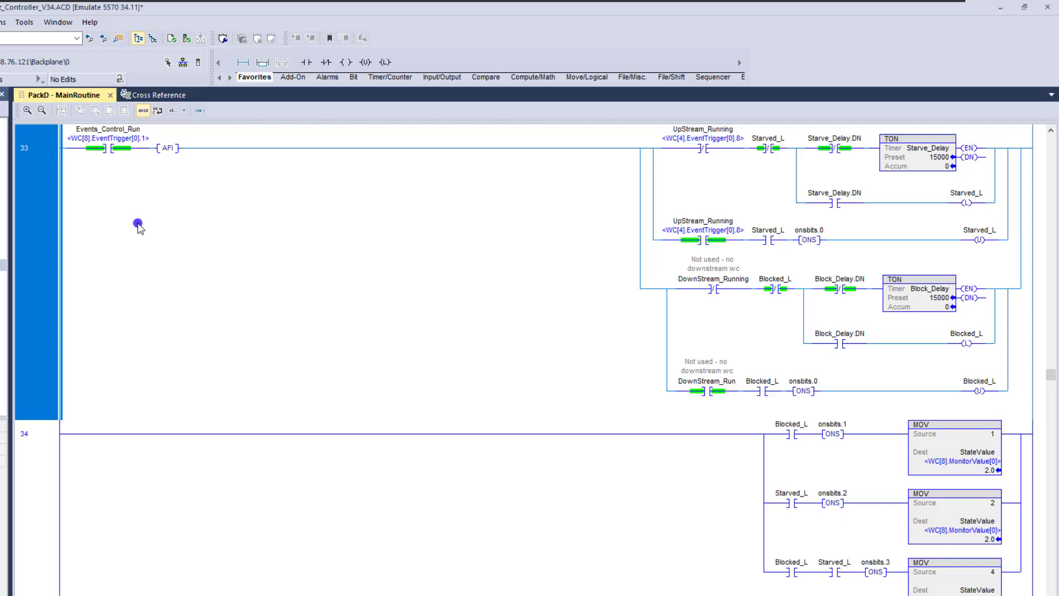
- Jump to the Starved_L contact in Rung 2 and bookmark that rung
{"action": "scroll", "scroll_direction": "up", "scroll_amount": 3}
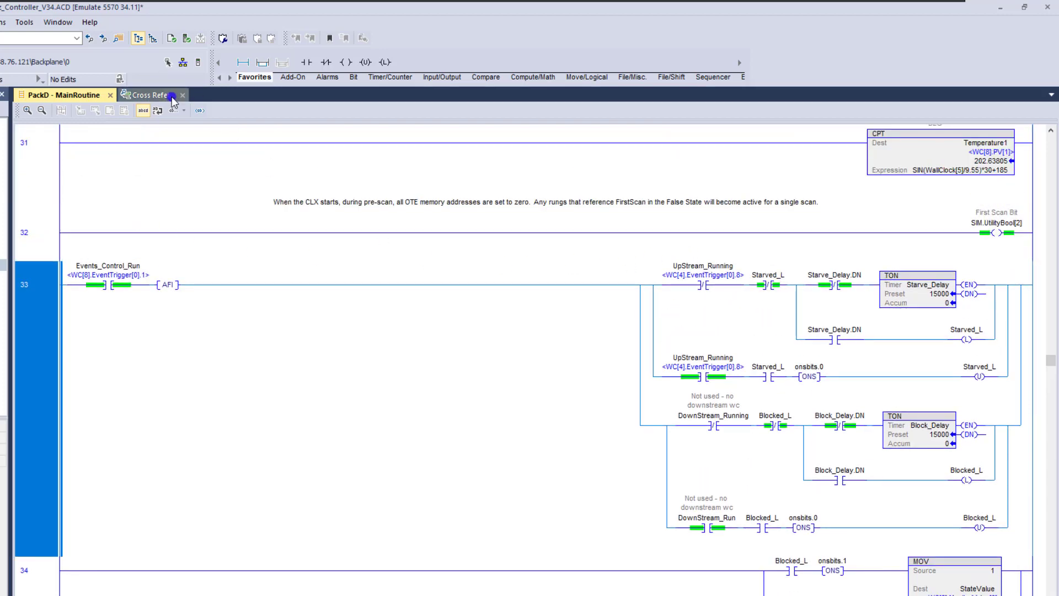
{"action": "left_click", "coordinate": [142, 95]}
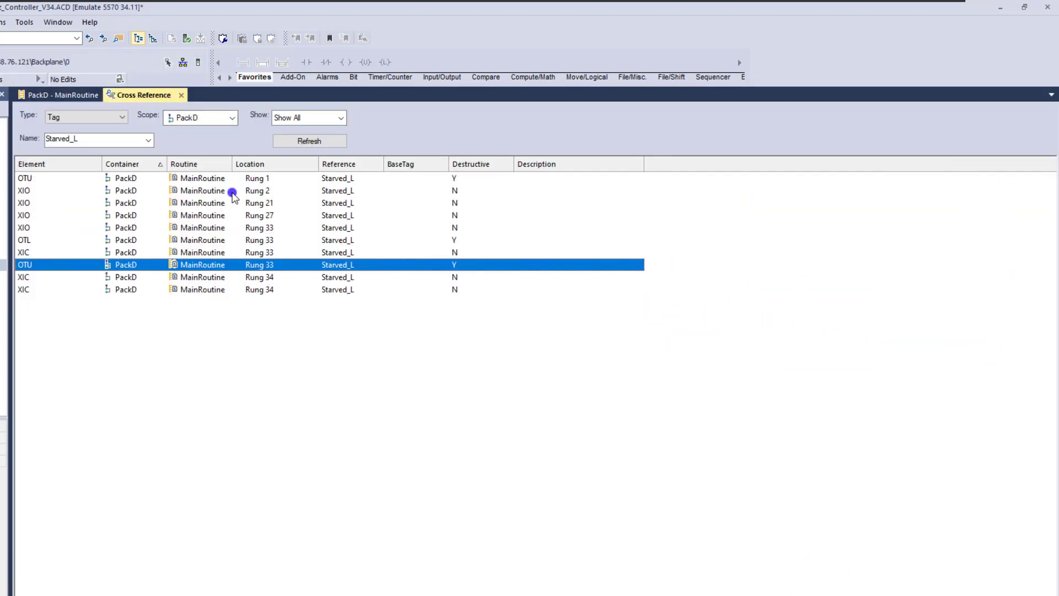
{"action": "left_click", "coordinate": [203, 191]}
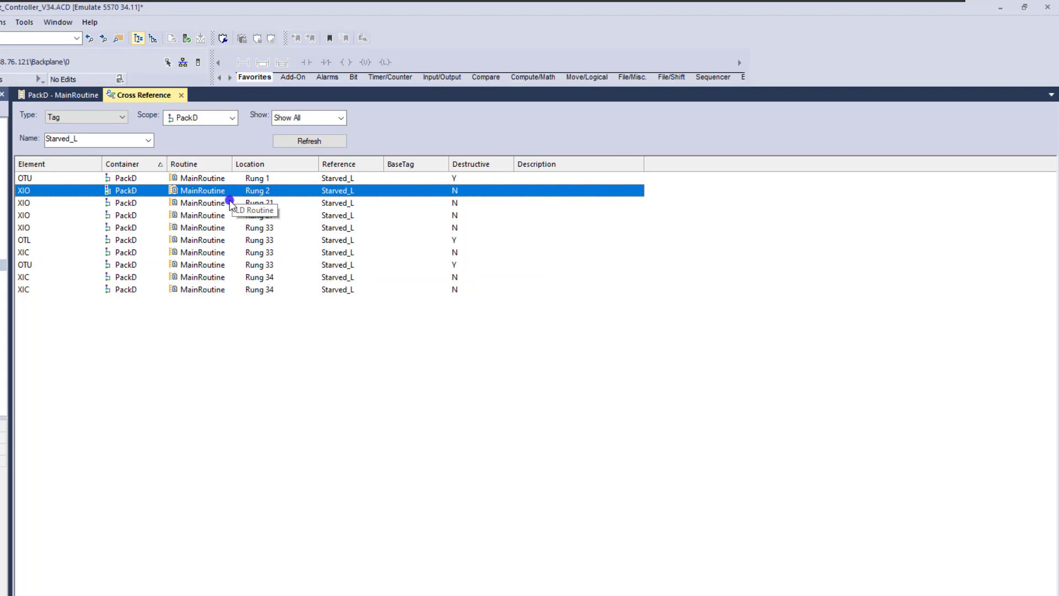
{"action": "double_click", "coordinate": [203, 190]}
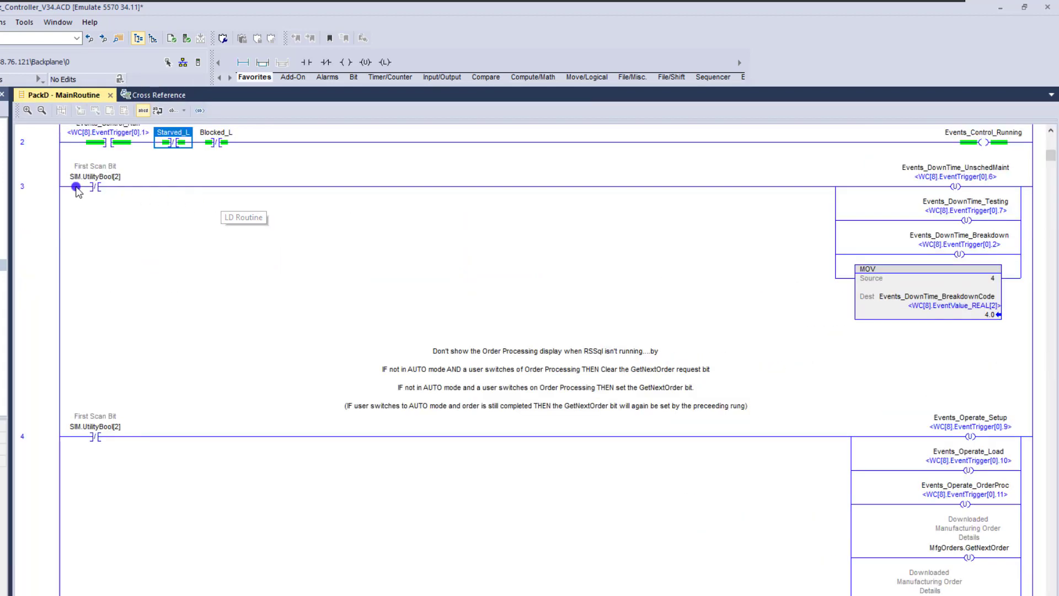
{"action": "left_click", "coordinate": [330, 38]}
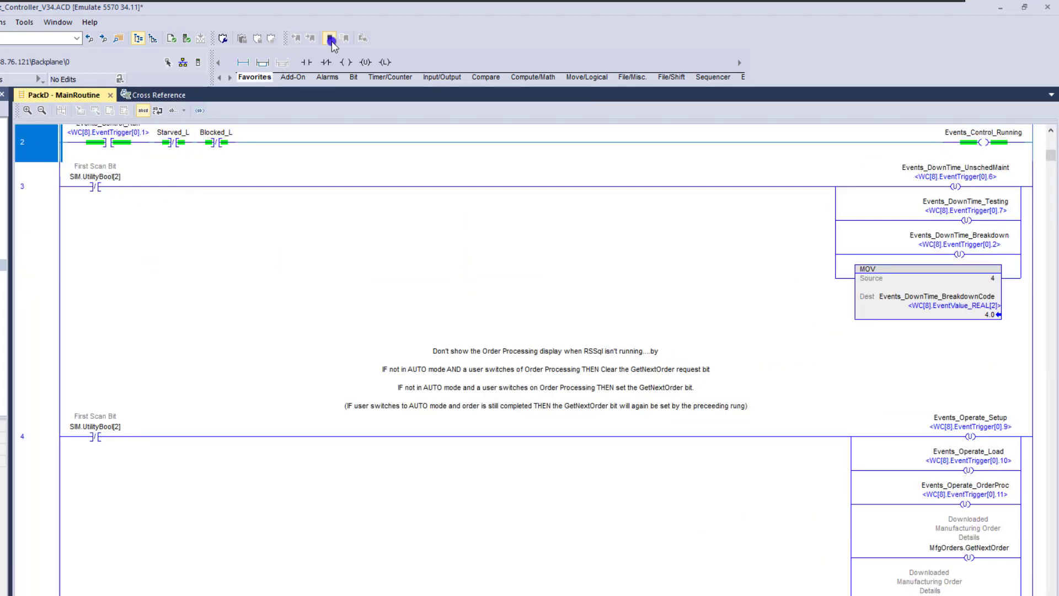
{"action": "left_click", "coordinate": [330, 37]}
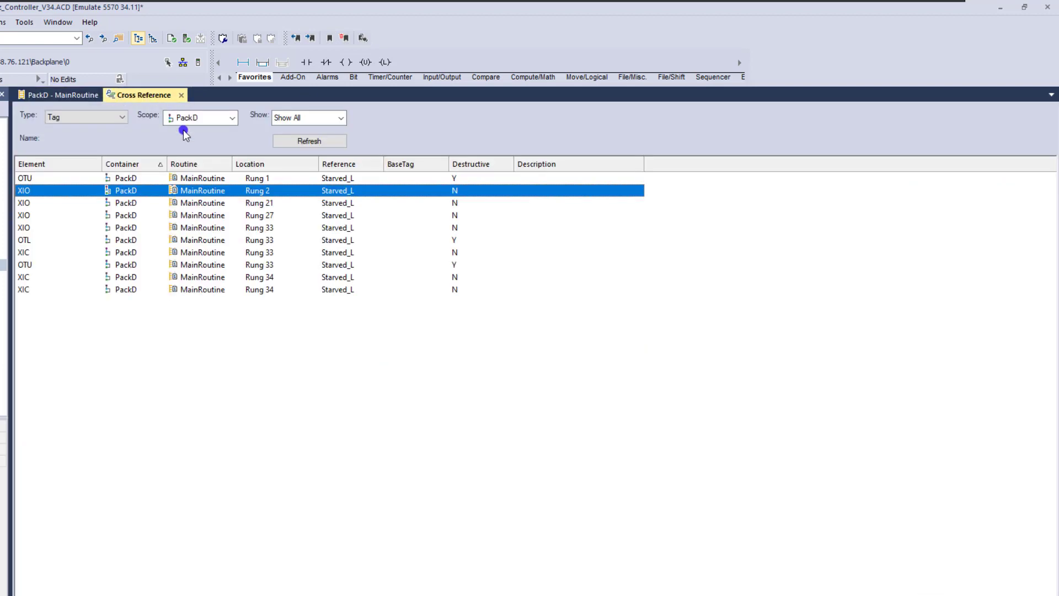
- Bookmark the Starved_L use in rung 27, then return to rung 33
{"action": "double_click", "coordinate": [257, 189]}
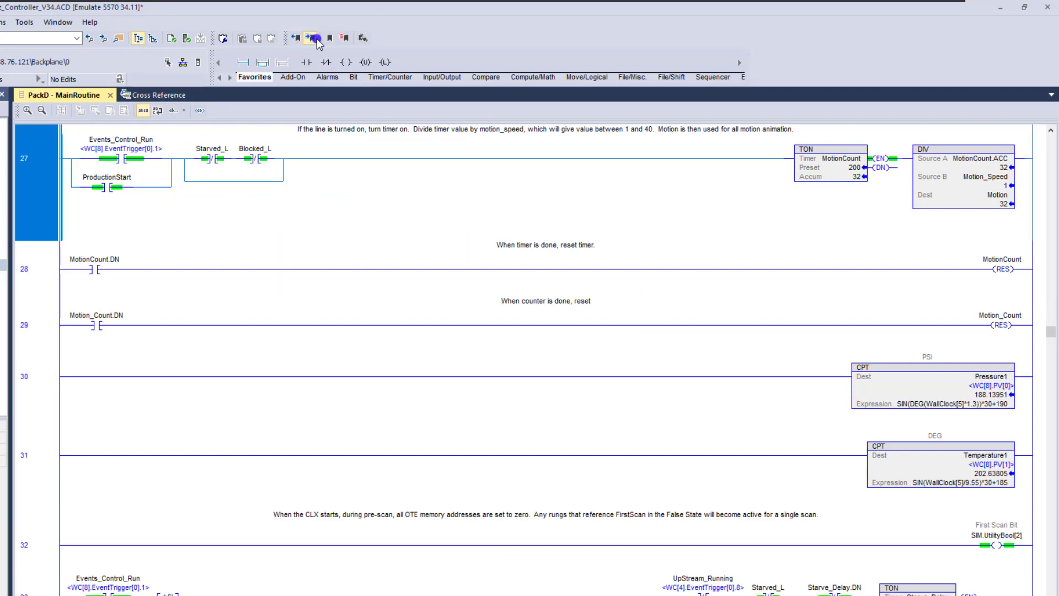
{"action": "left_click", "coordinate": [344, 37]}
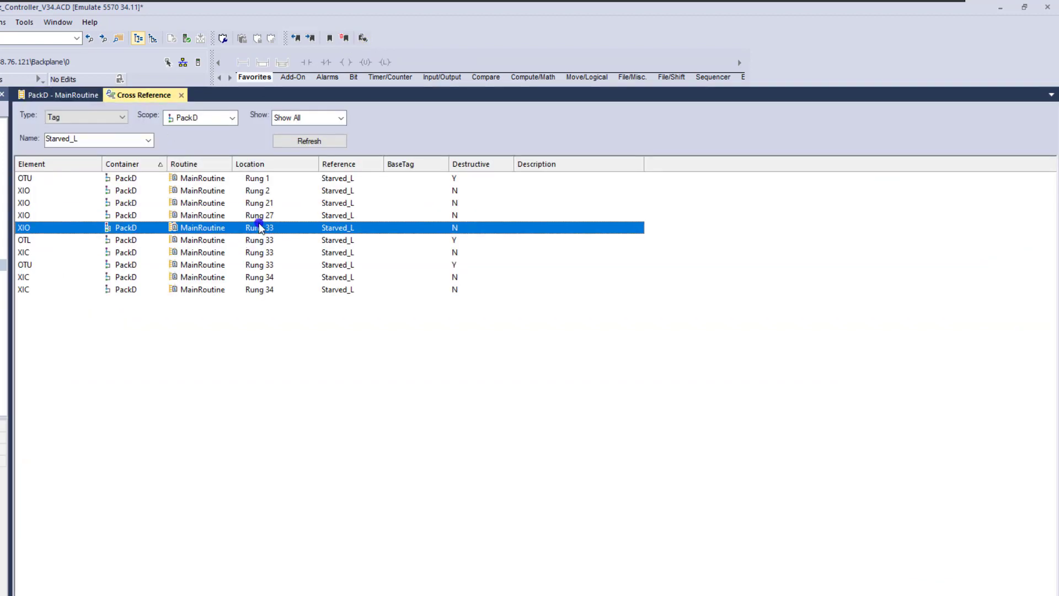
{"action": "left_click", "coordinate": [70, 95]}
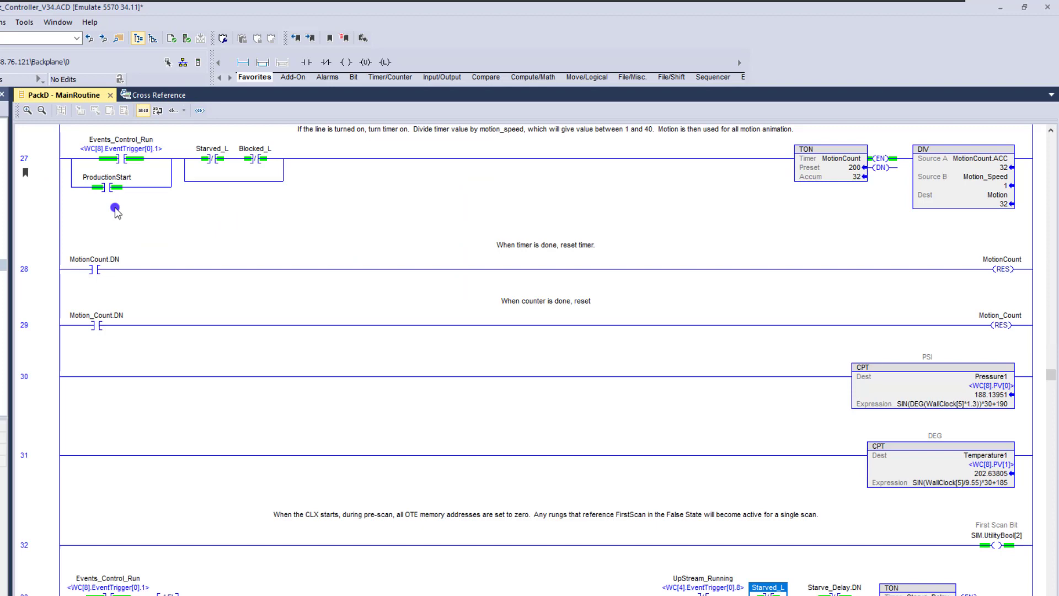
{"action": "scroll", "scroll_direction": "down", "scroll_amount": 3}
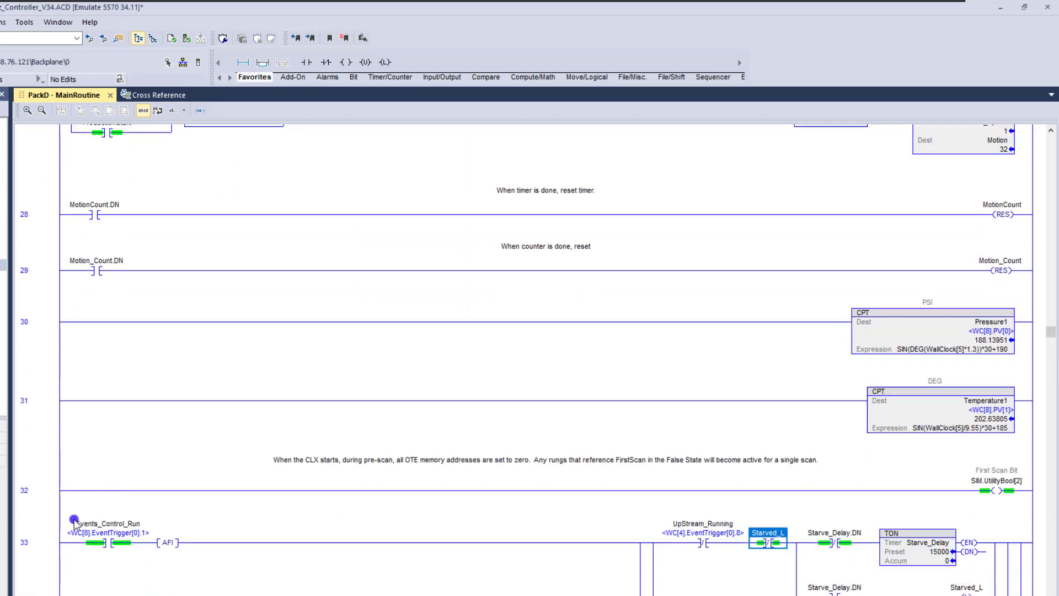
{"action": "scroll", "scroll_direction": "down", "scroll_amount": 3}
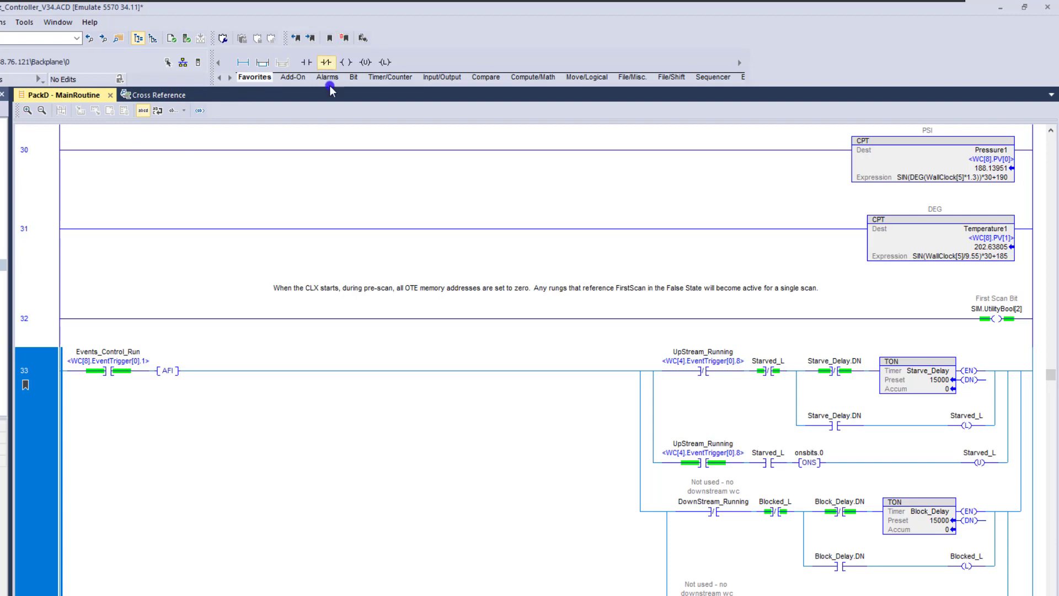
{"action": "mouse_move", "coordinate": [316, 164]}
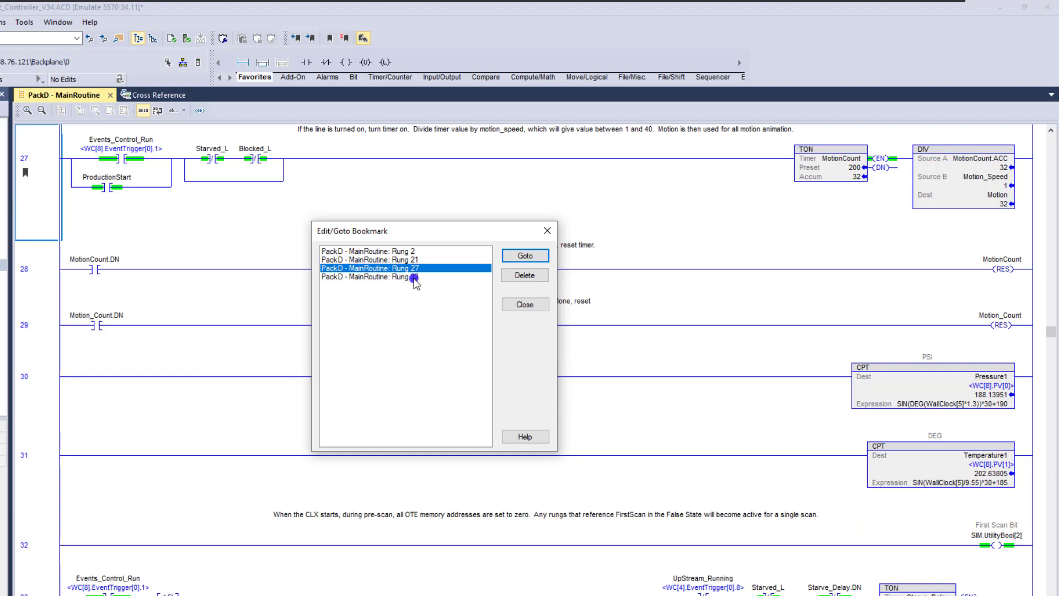
- Go to the Rung 33 bookmark in the Edit/Goto Bookmark list and close it
{"action": "left_click", "coordinate": [524, 255]}
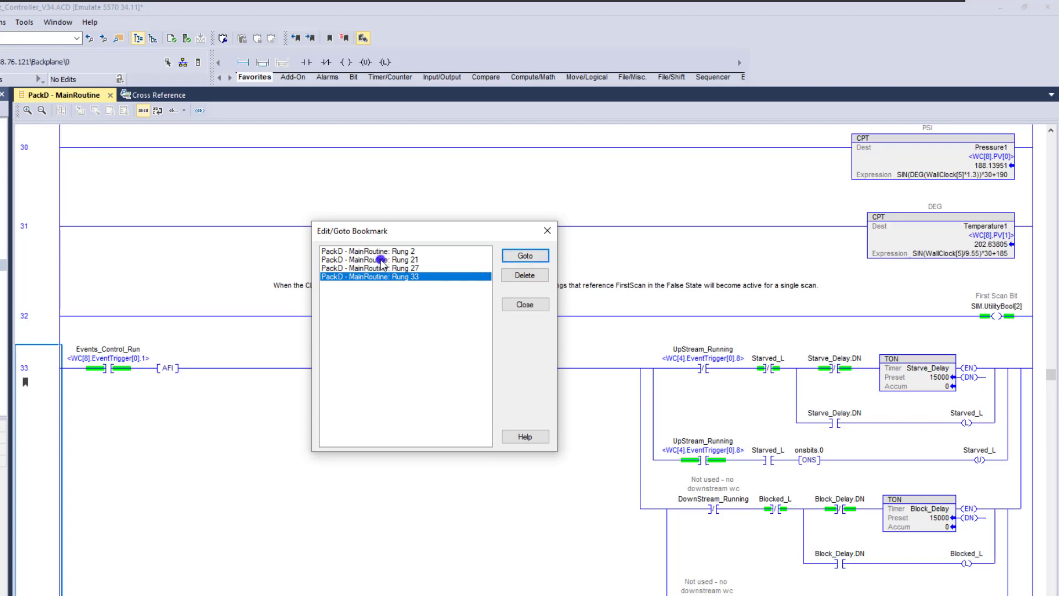
{"action": "left_click", "coordinate": [368, 260]}
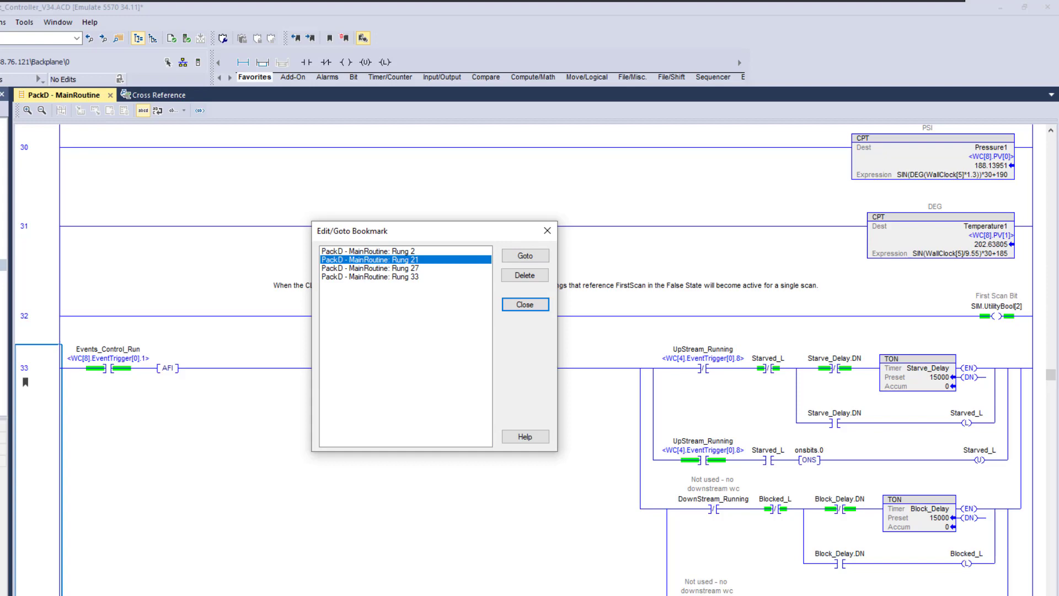
{"action": "mouse_move", "coordinate": [960, 328]}
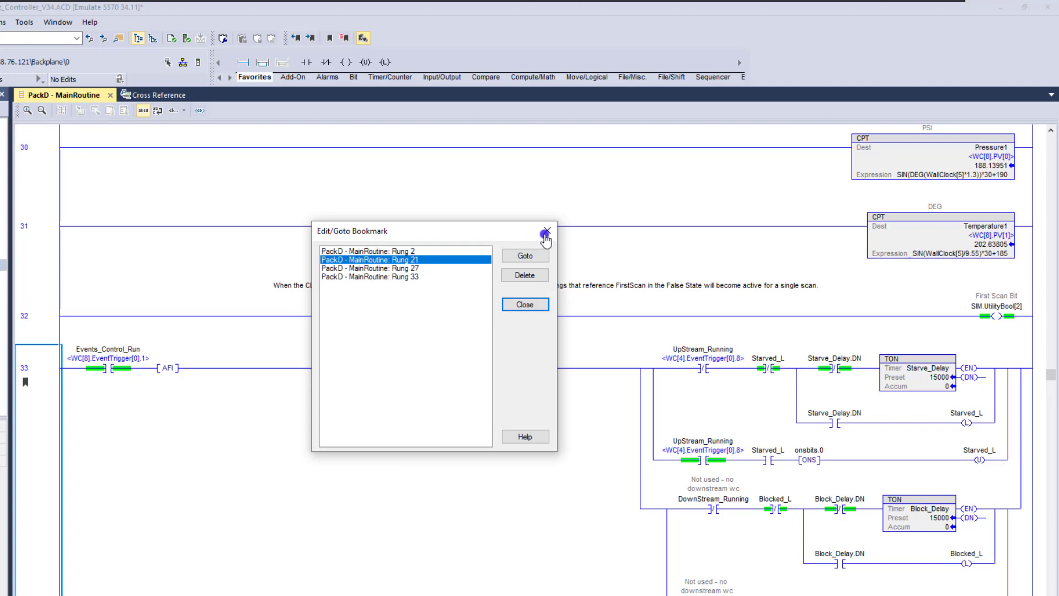
{"action": "left_click", "coordinate": [544, 238]}
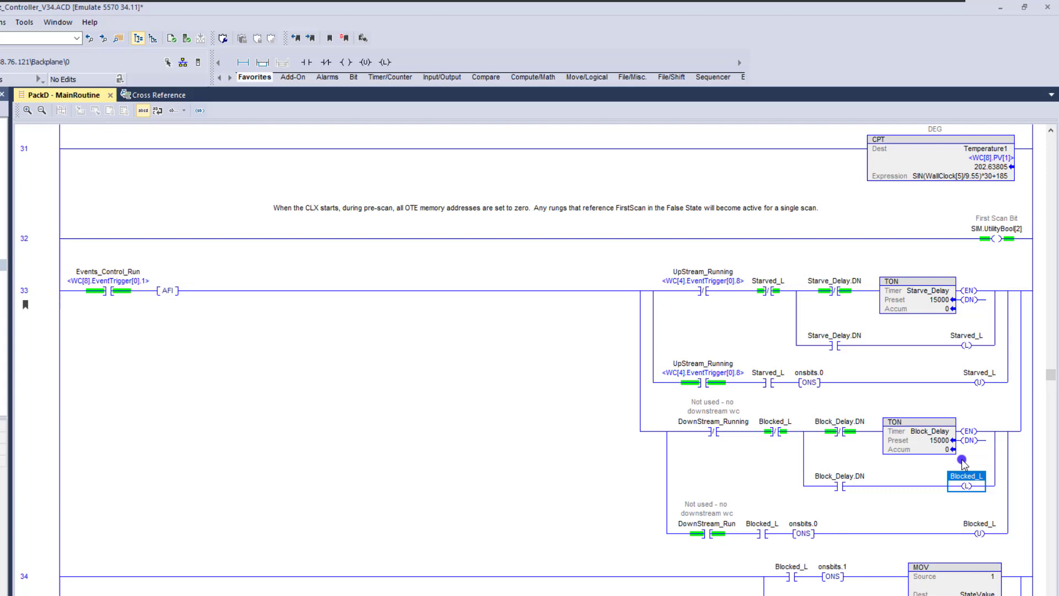
- Go to the cross reference for the Blocked_L coil
{"action": "right_click", "coordinate": [967, 466]}
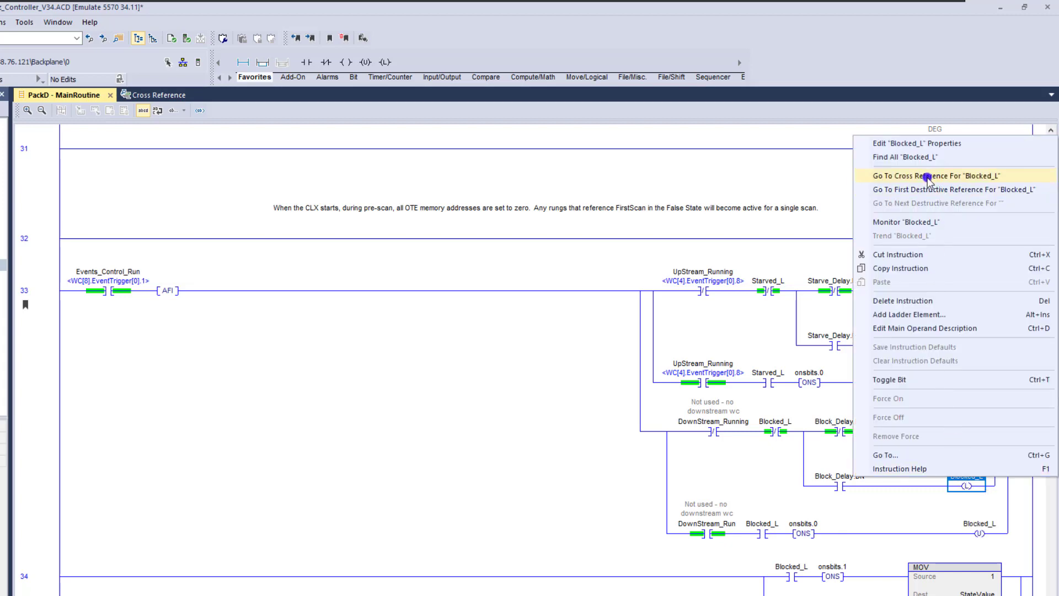
{"action": "left_click", "coordinate": [928, 176]}
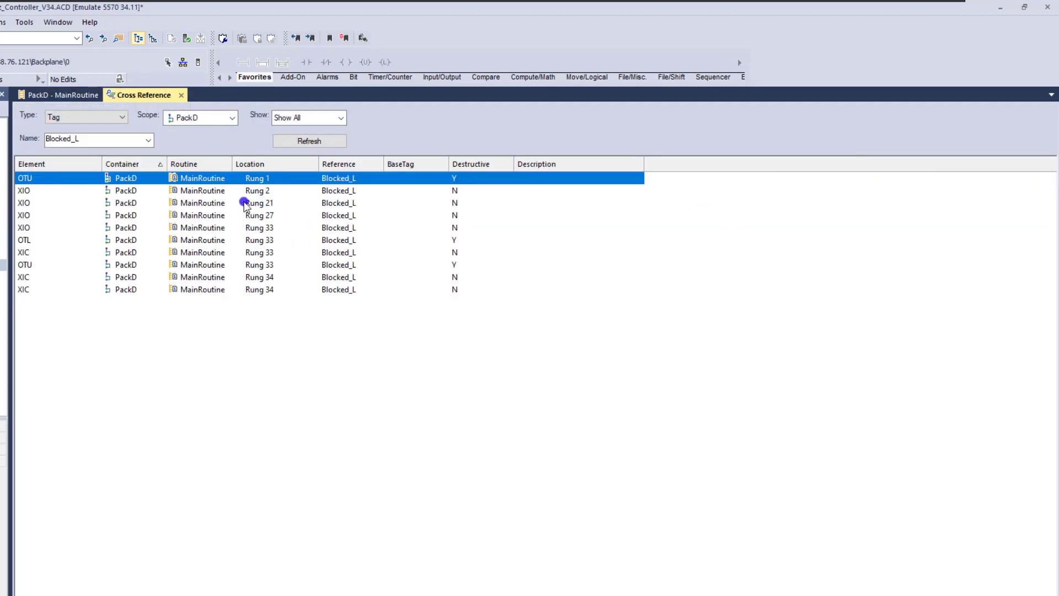
{"action": "left_click", "coordinate": [258, 191]}
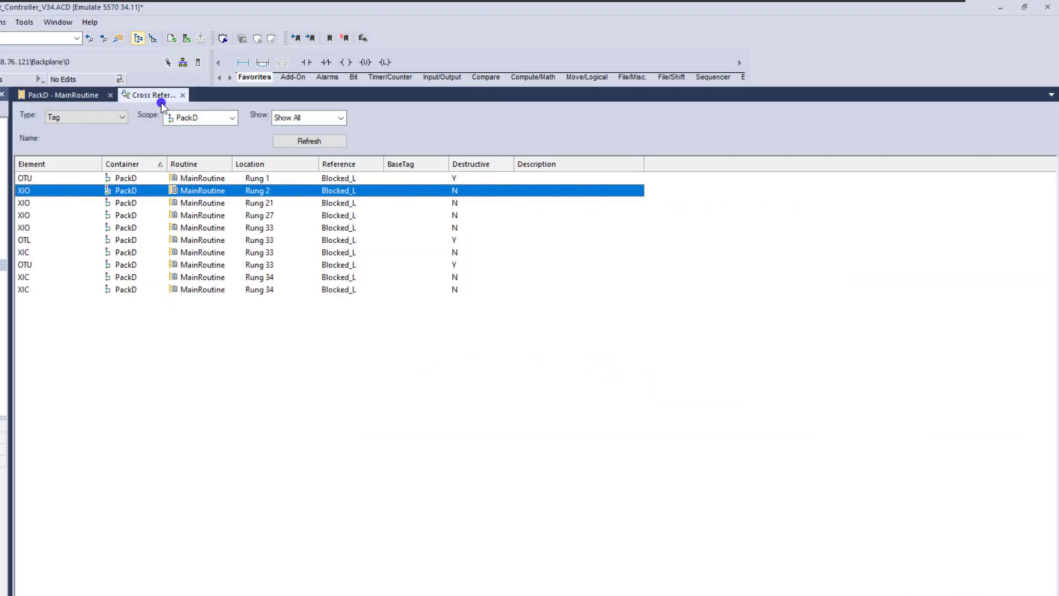
- Visit the Blocked_L uses in rungs 21 and 33 from the cross reference
{"action": "left_click", "coordinate": [64, 95]}
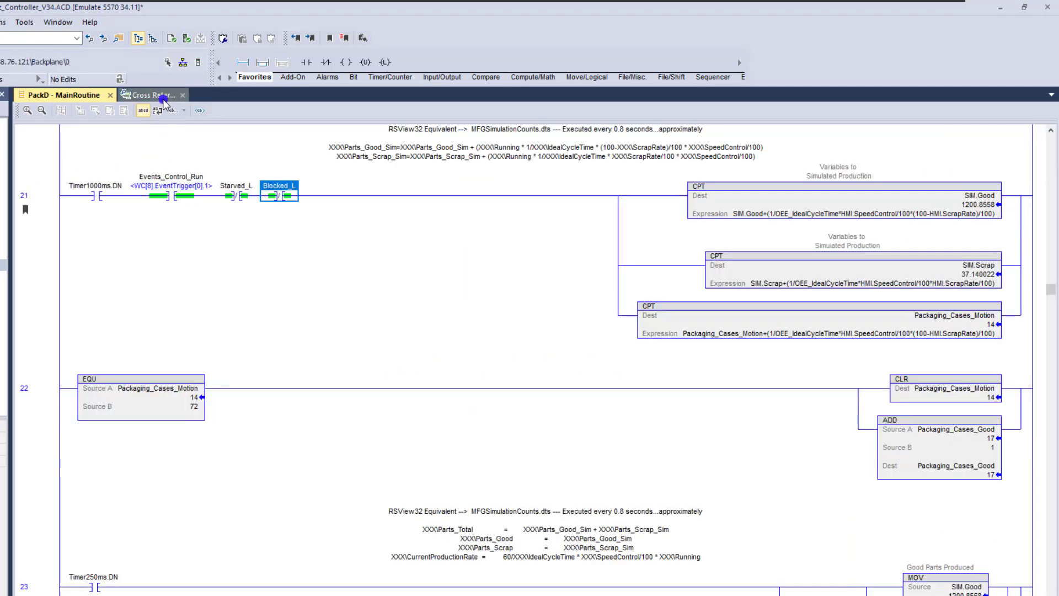
{"action": "left_click", "coordinate": [142, 95]}
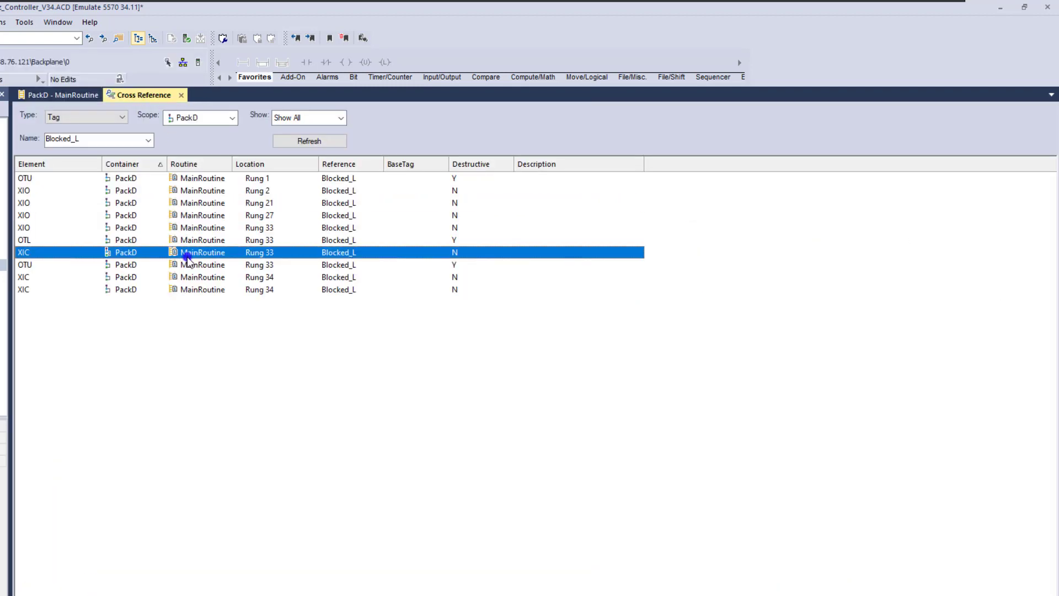
{"action": "double_click", "coordinate": [203, 252]}
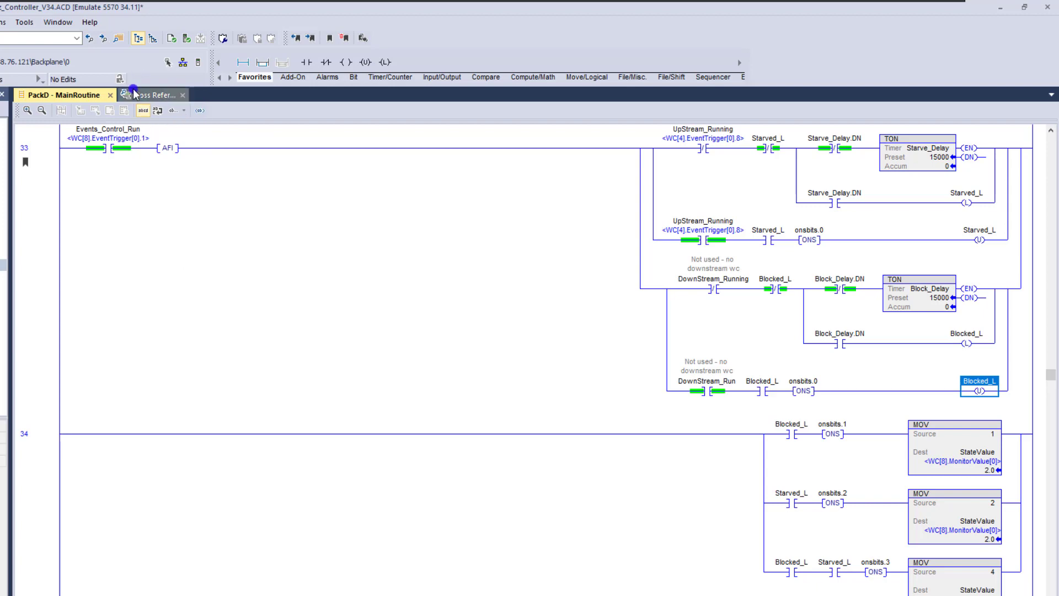
- Select the Blocked_L contact in rung 34 and bring up the Edit/Goto Bookmark list
{"action": "left_click", "coordinate": [139, 95]}
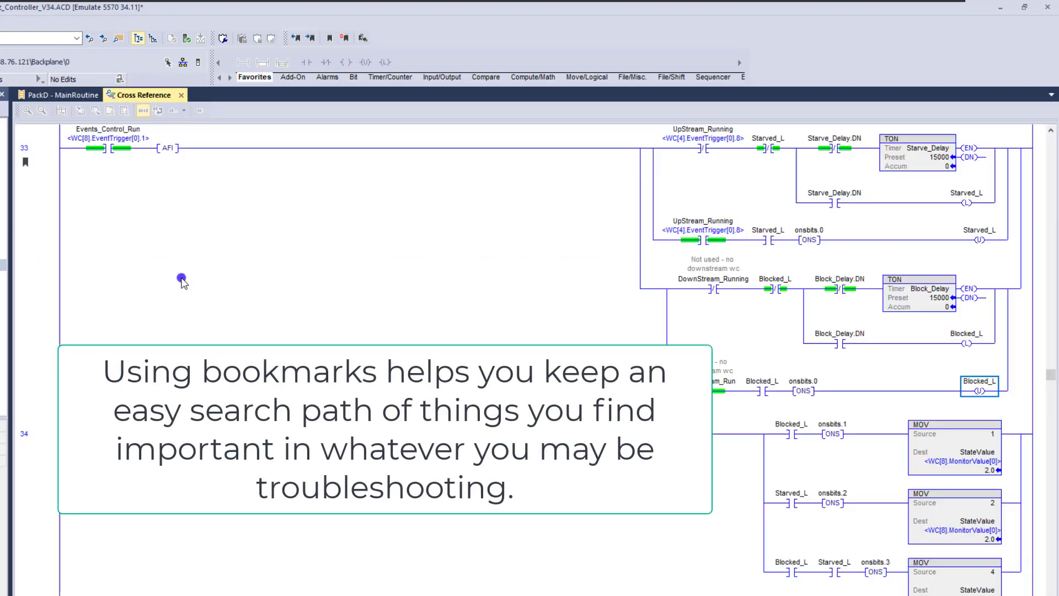
{"action": "left_click", "coordinate": [60, 95]}
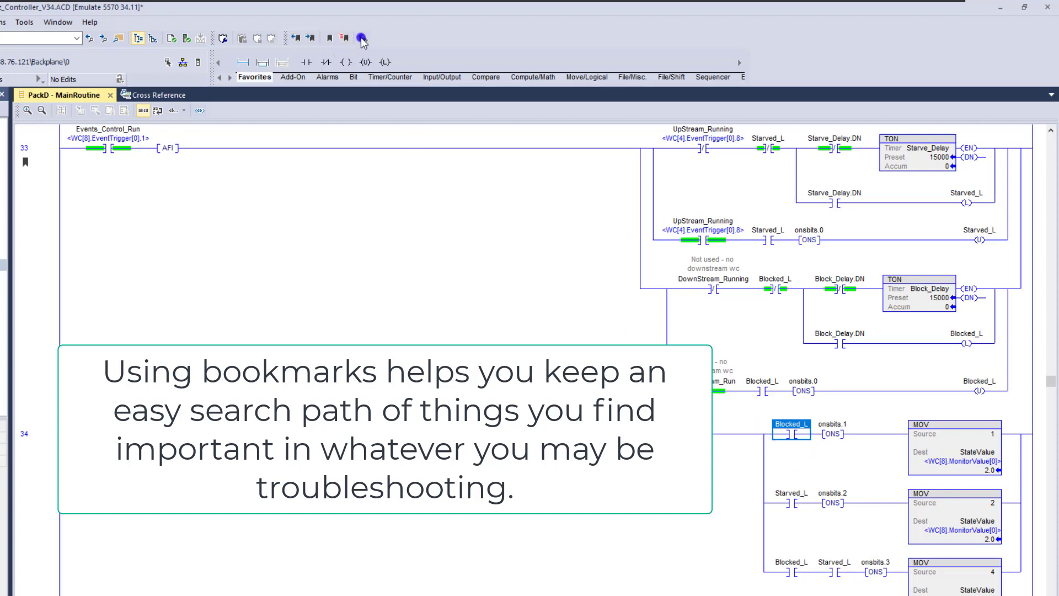
{"action": "left_click", "coordinate": [362, 38]}
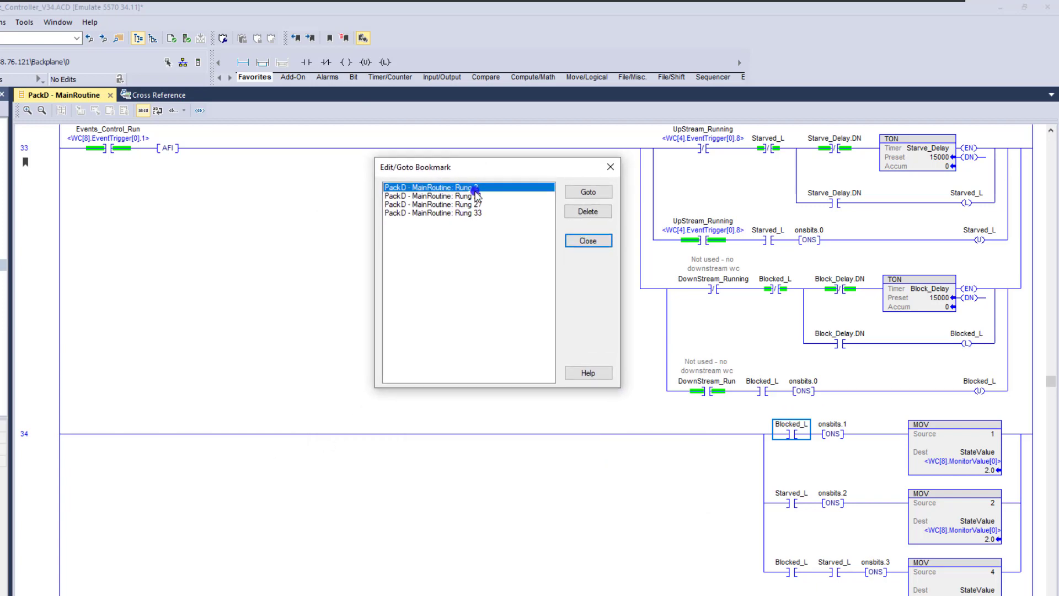
- Go to the Rung 2 bookmark, select Rung 21, and move the dialog left
{"action": "left_click", "coordinate": [466, 196]}
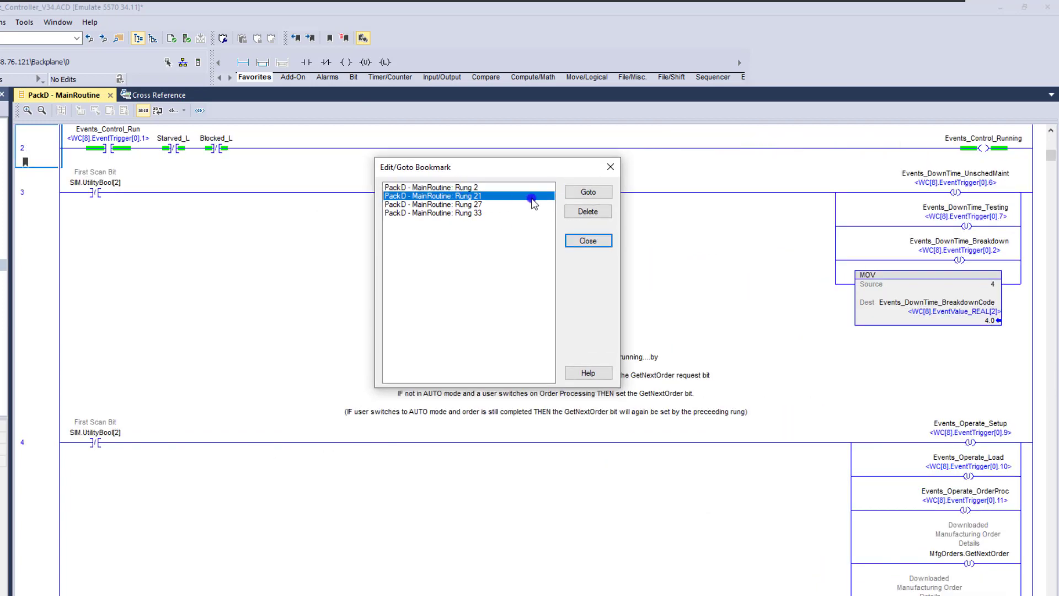
{"action": "left_click", "coordinate": [587, 192]}
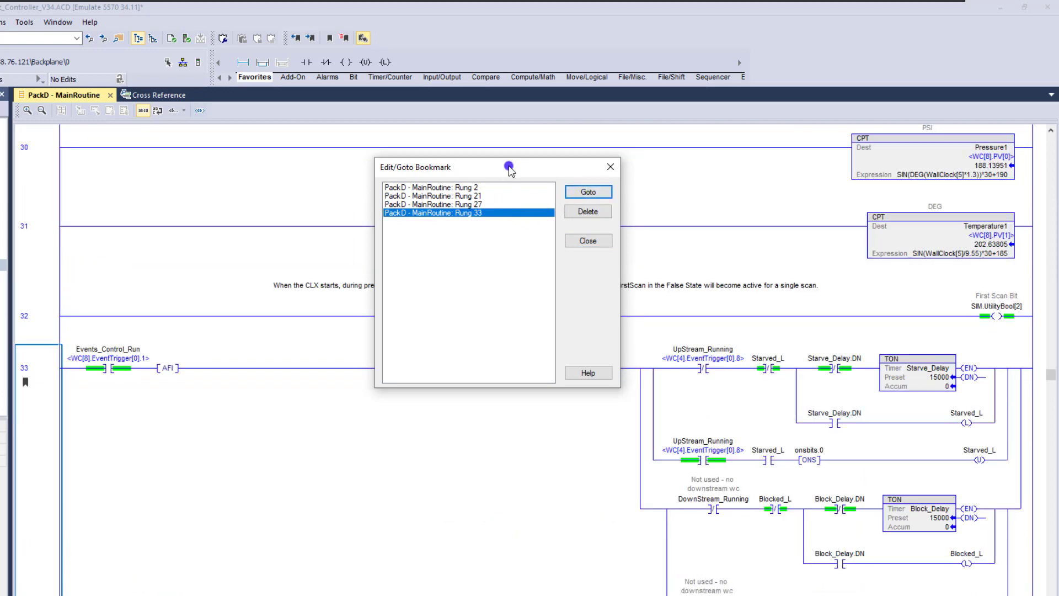
{"action": "left_click_drag", "start_coordinate": [508, 167], "coordinate": [431, 167]}
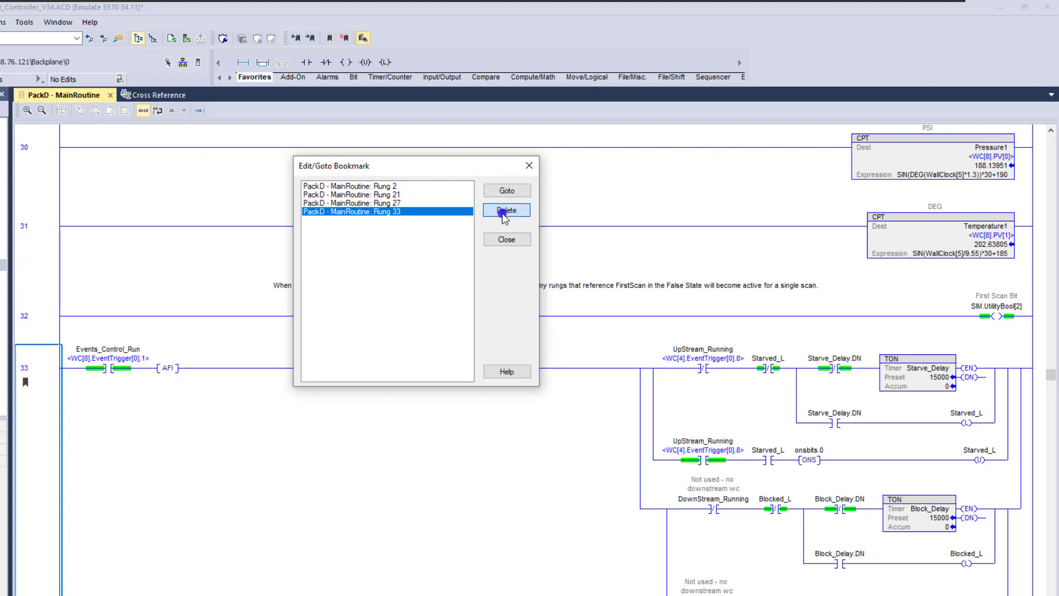
- Delete the Rung 33, Rung 27 and Rung 2 bookmarks, leaving only Rung 21
{"action": "left_click", "coordinate": [507, 210]}
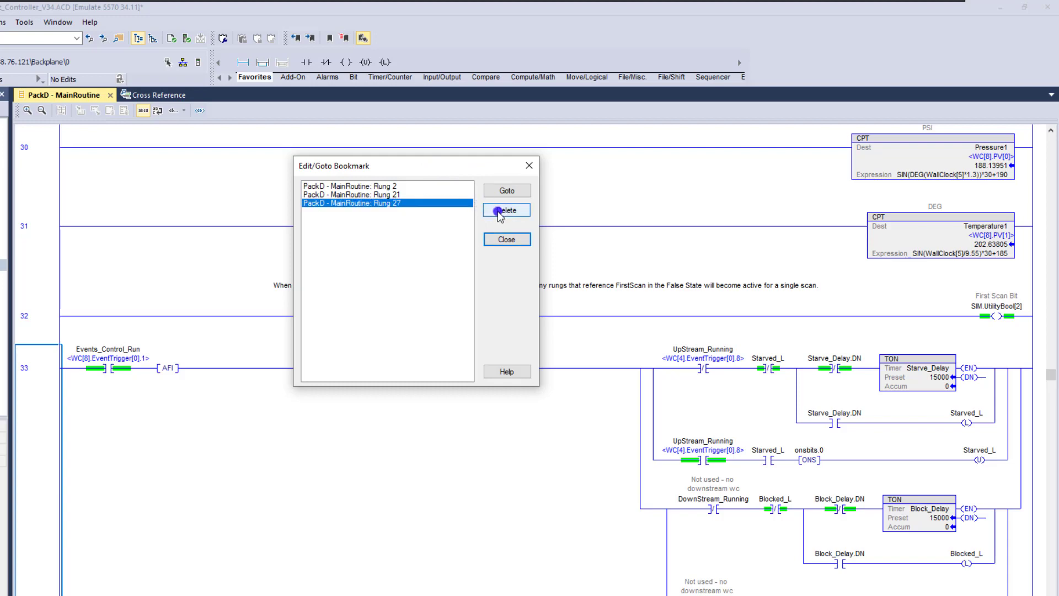
{"action": "left_click", "coordinate": [505, 209]}
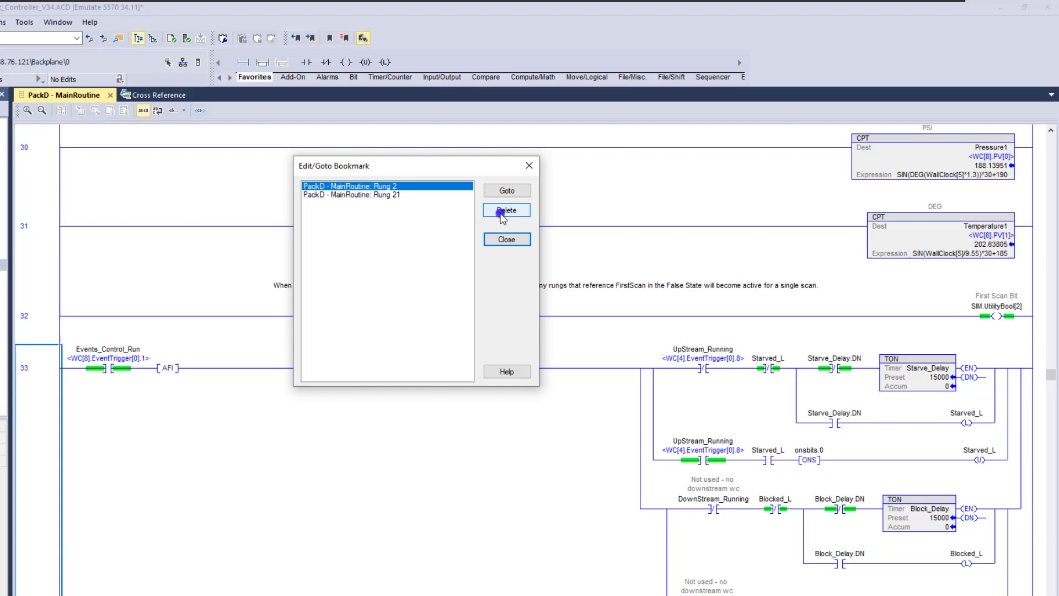
{"action": "left_click", "coordinate": [506, 209]}
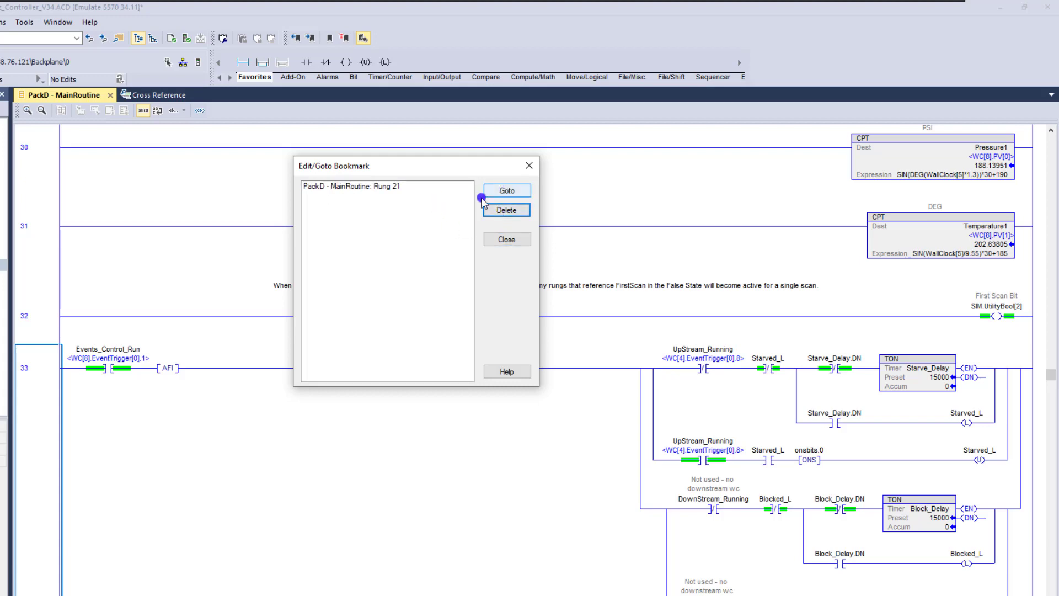
- Jump to the Rung 21 bookmark and dismiss the bookmark list
{"action": "left_click", "coordinate": [507, 191]}
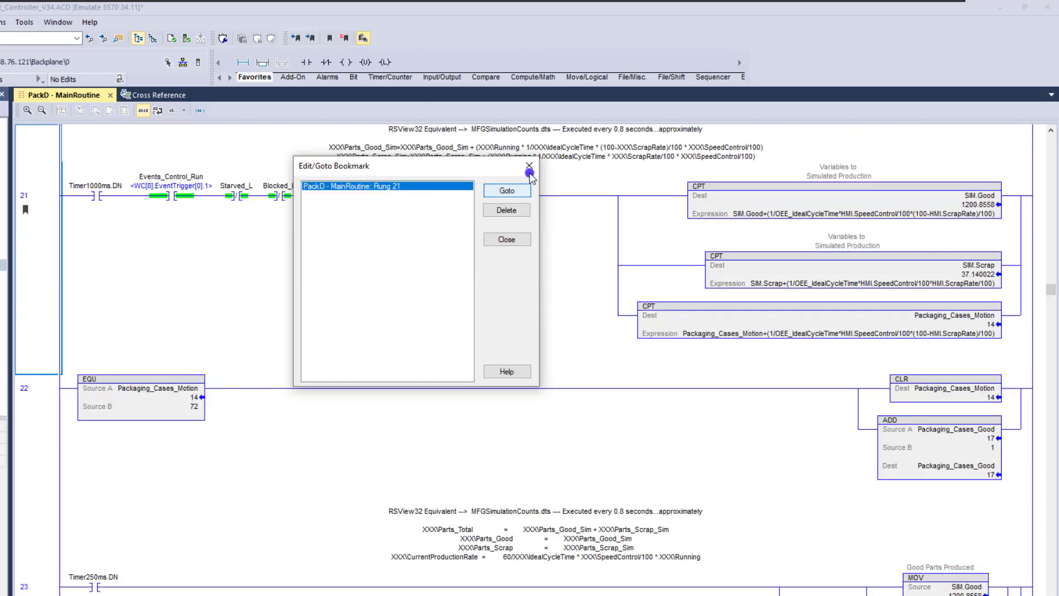
{"action": "mouse_move", "coordinate": [531, 169]}
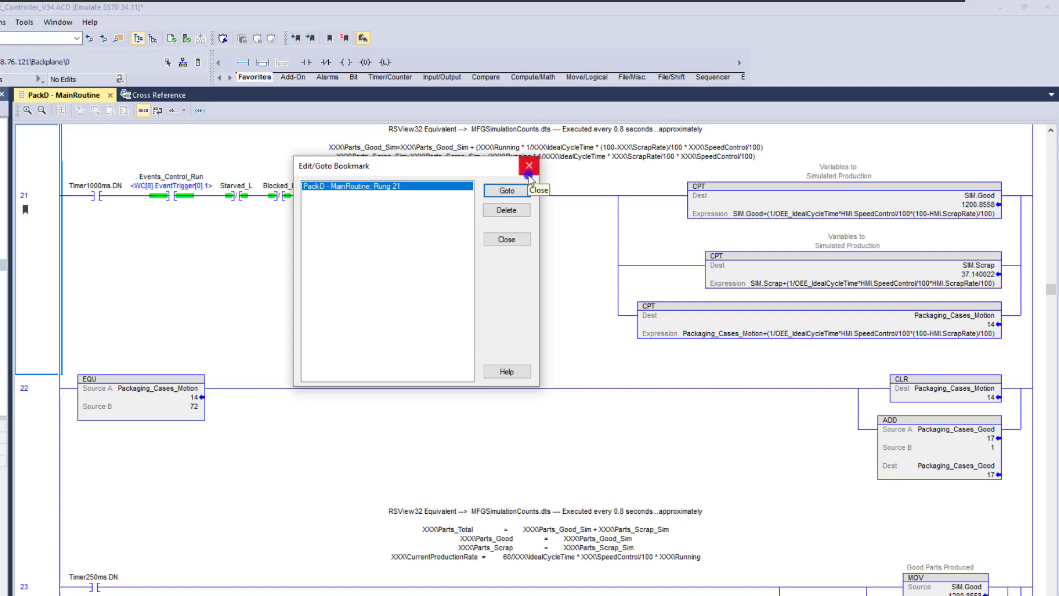
{"action": "left_click", "coordinate": [531, 165]}
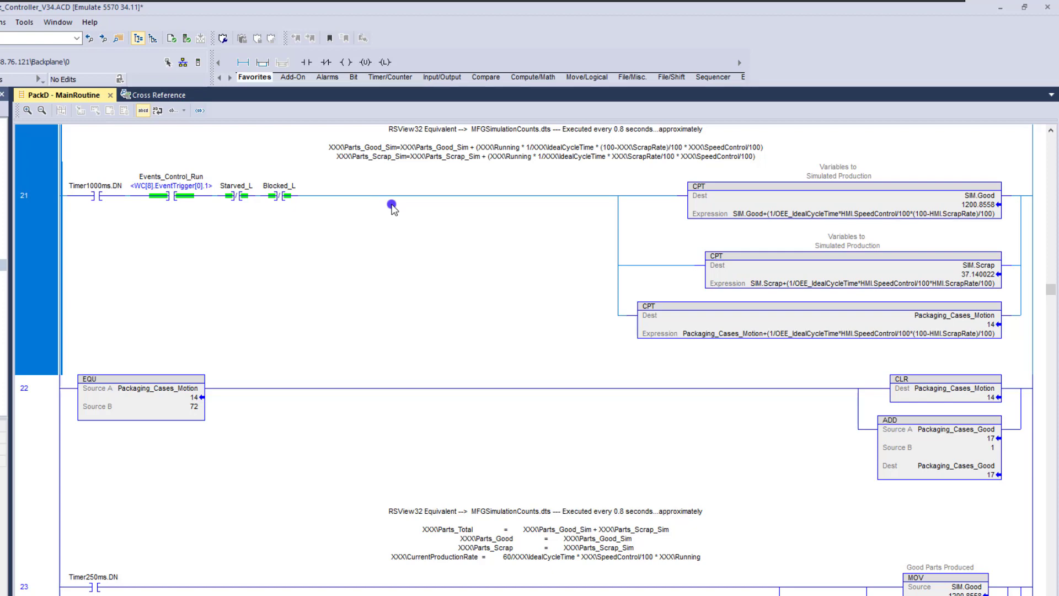
{"action": "mouse_move", "coordinate": [505, 218]}
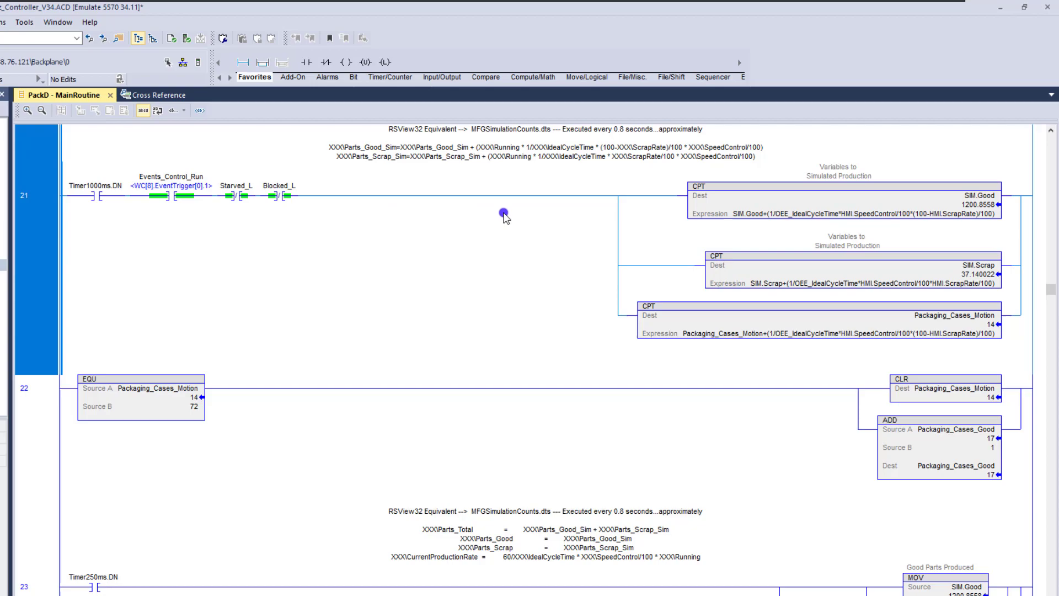